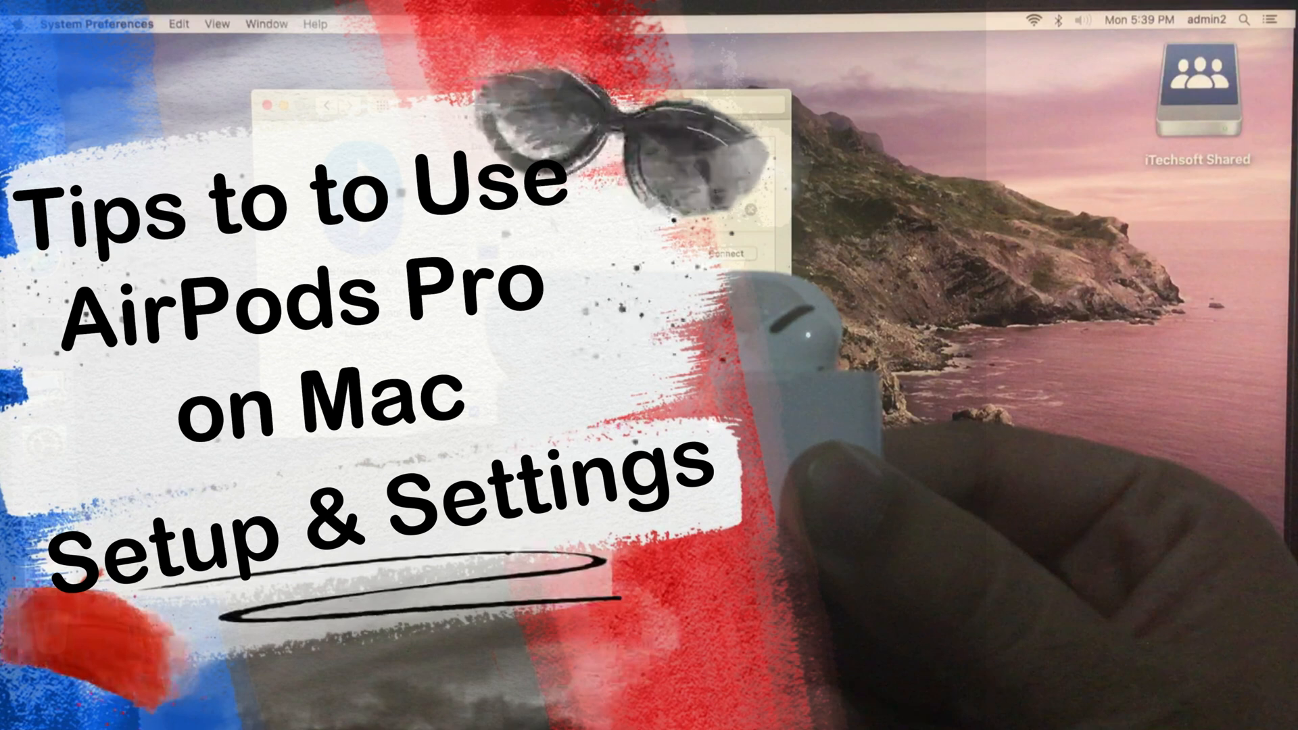
Open the Apple menu from the menu bar
click(15, 22)
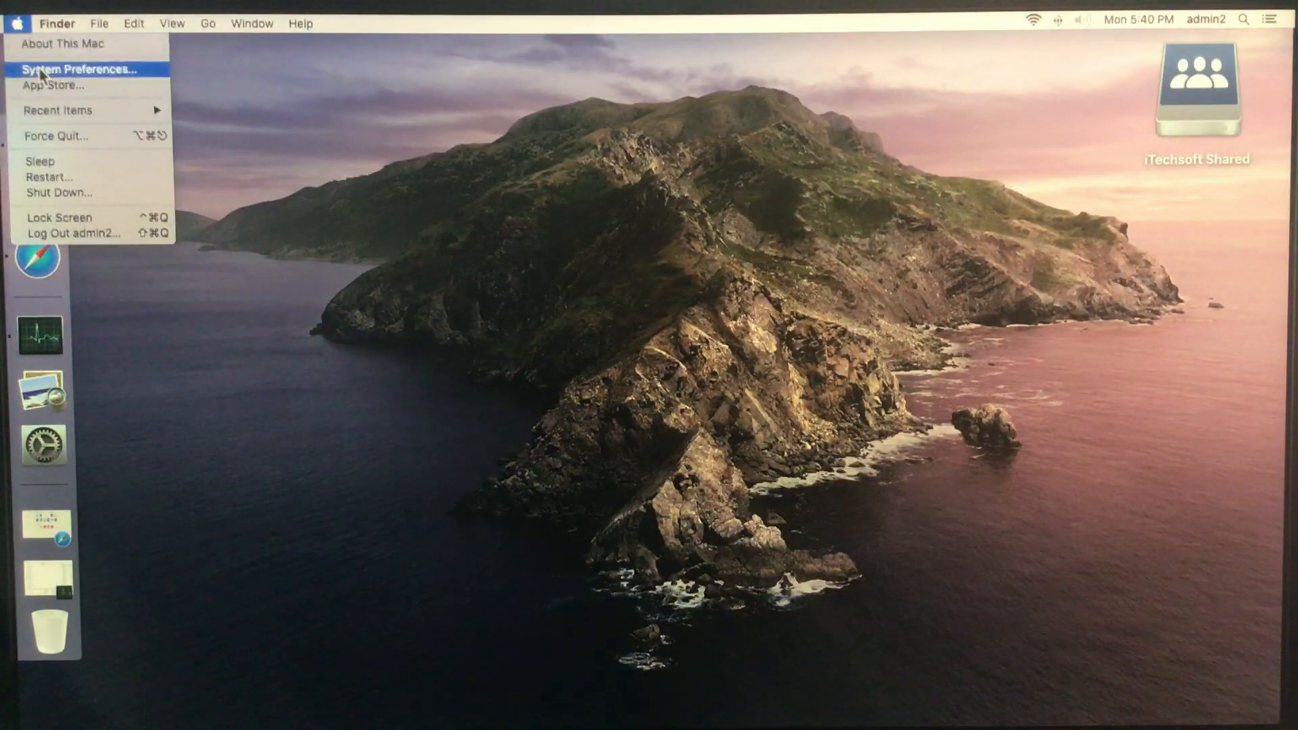
Check Software Update shows macOS Catalina 10.15.1 is up to date, then close System Preferences
click(78, 69)
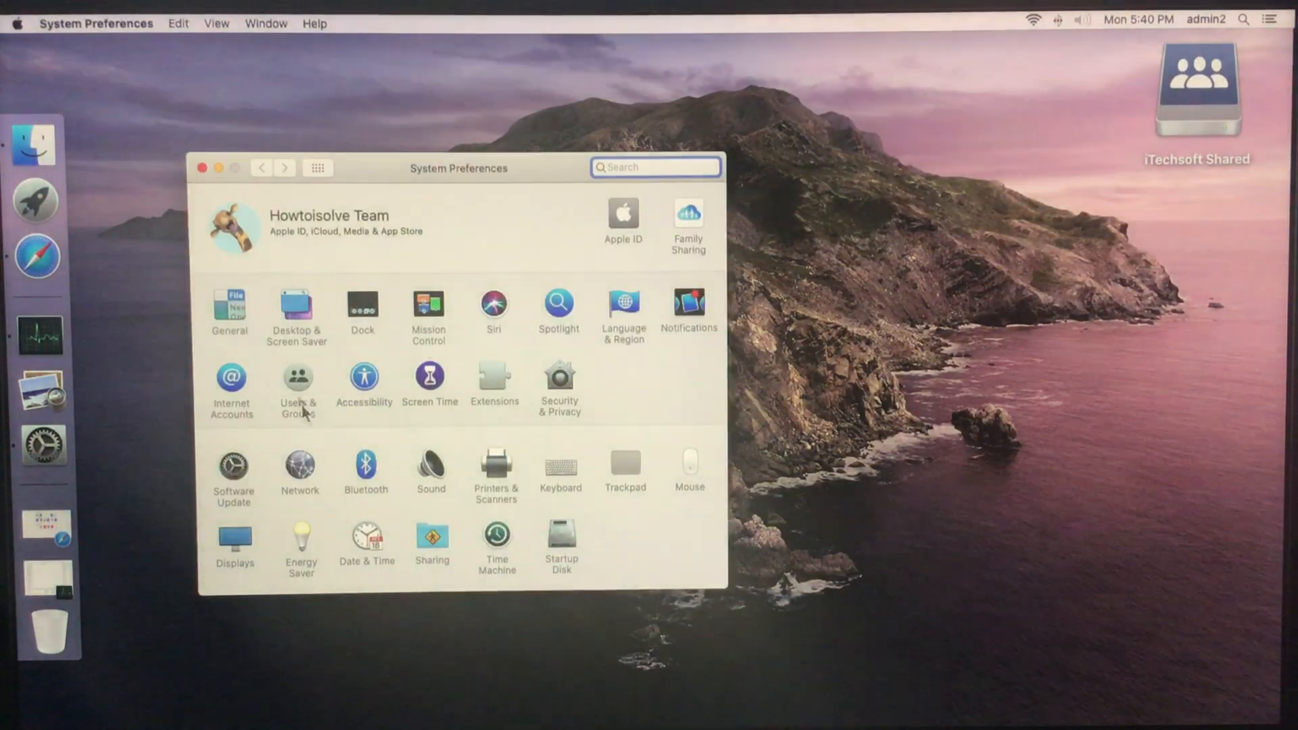
click(232, 464)
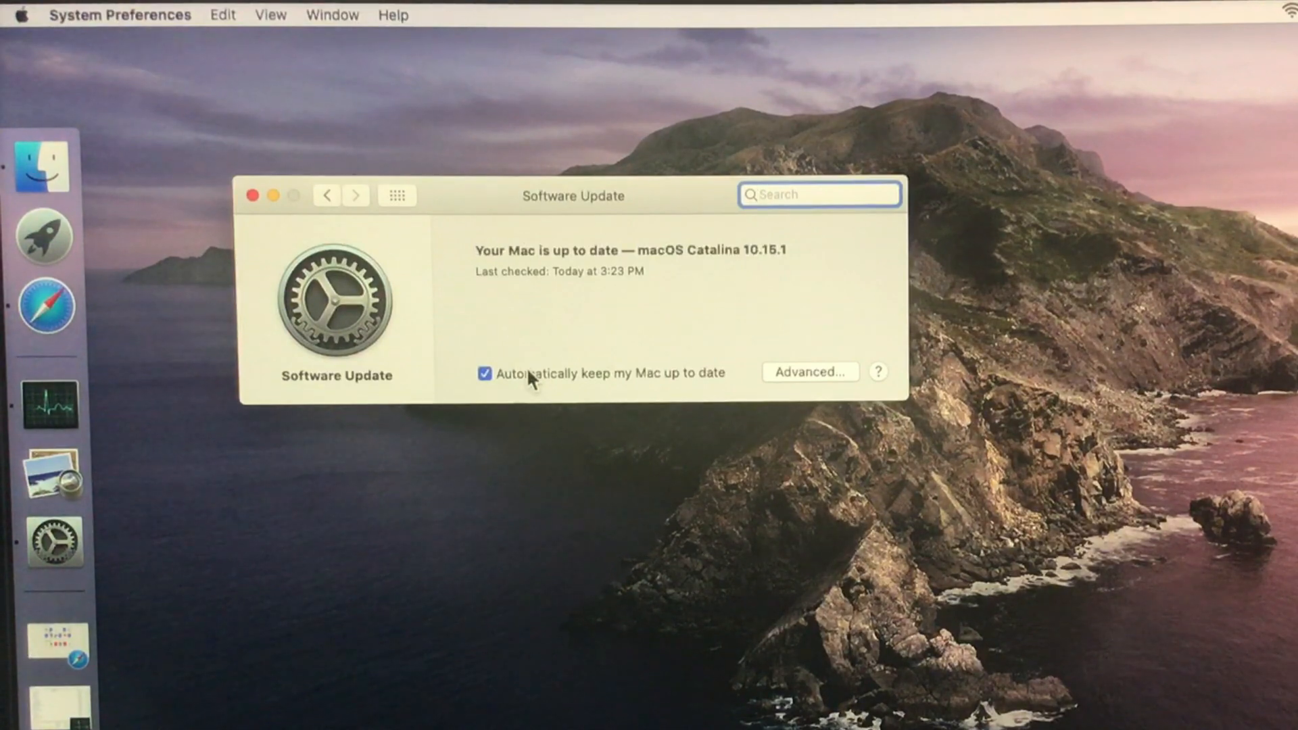
click(252, 195)
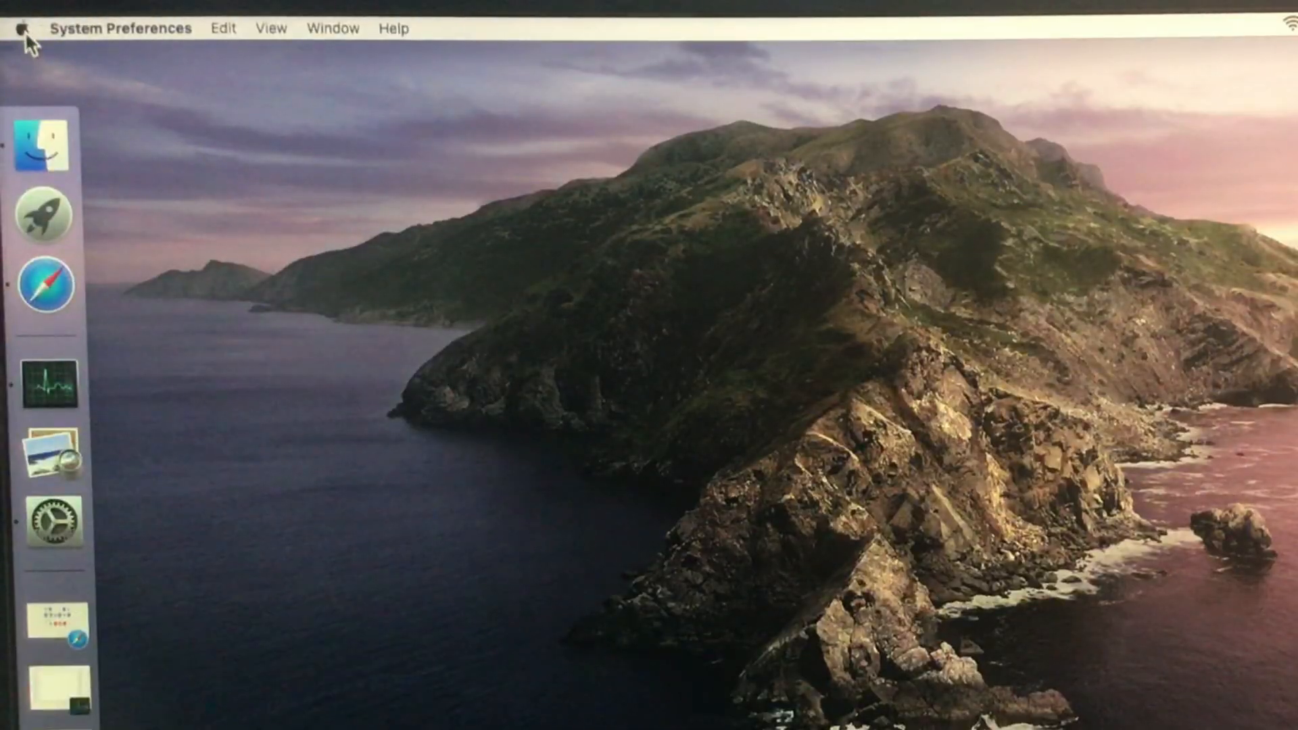
Connect the AirPods Pro in Bluetooth preferences and enable Hey Siri for them
click(22, 27)
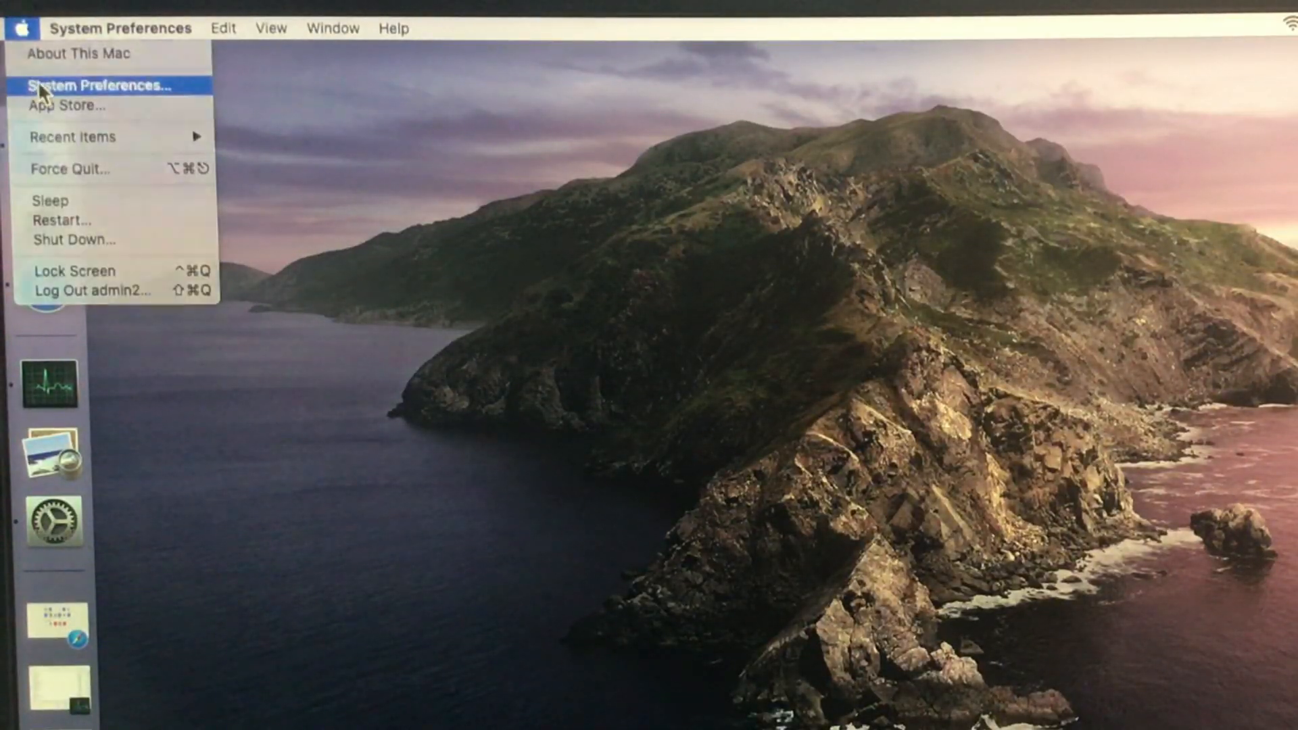
click(107, 85)
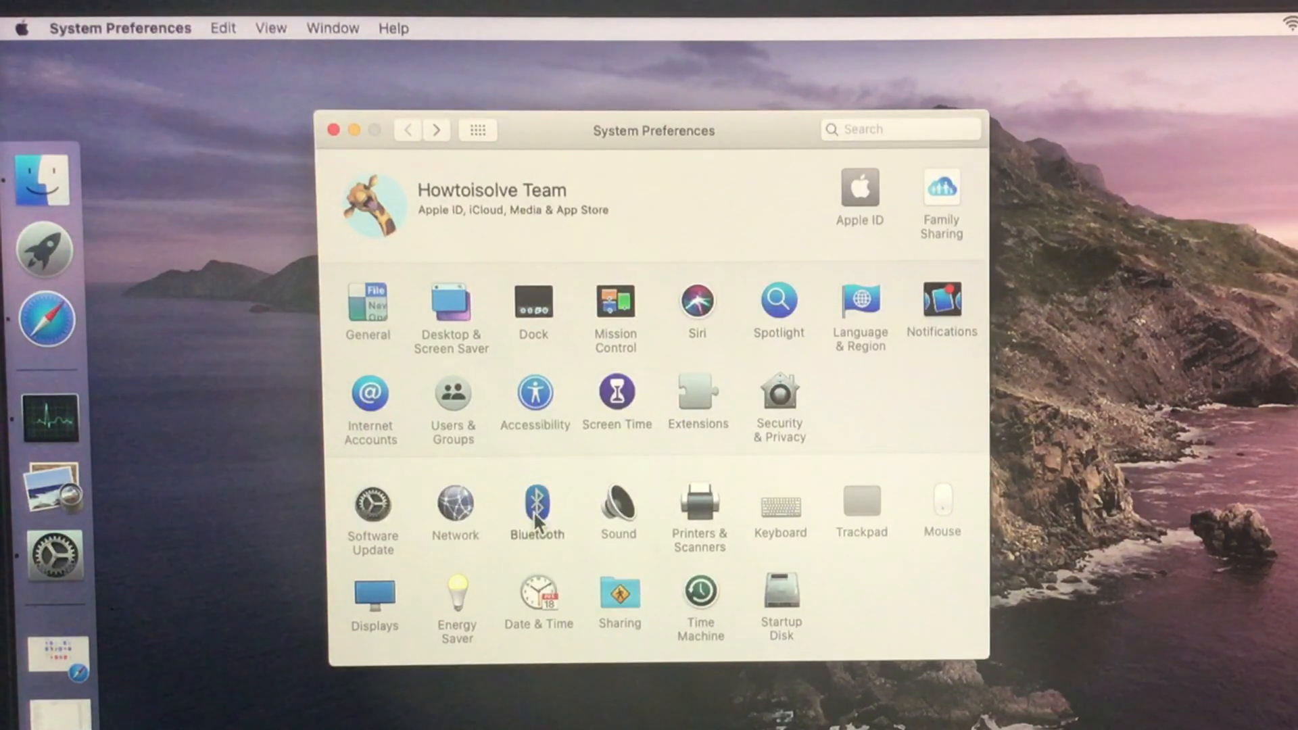
click(536, 505)
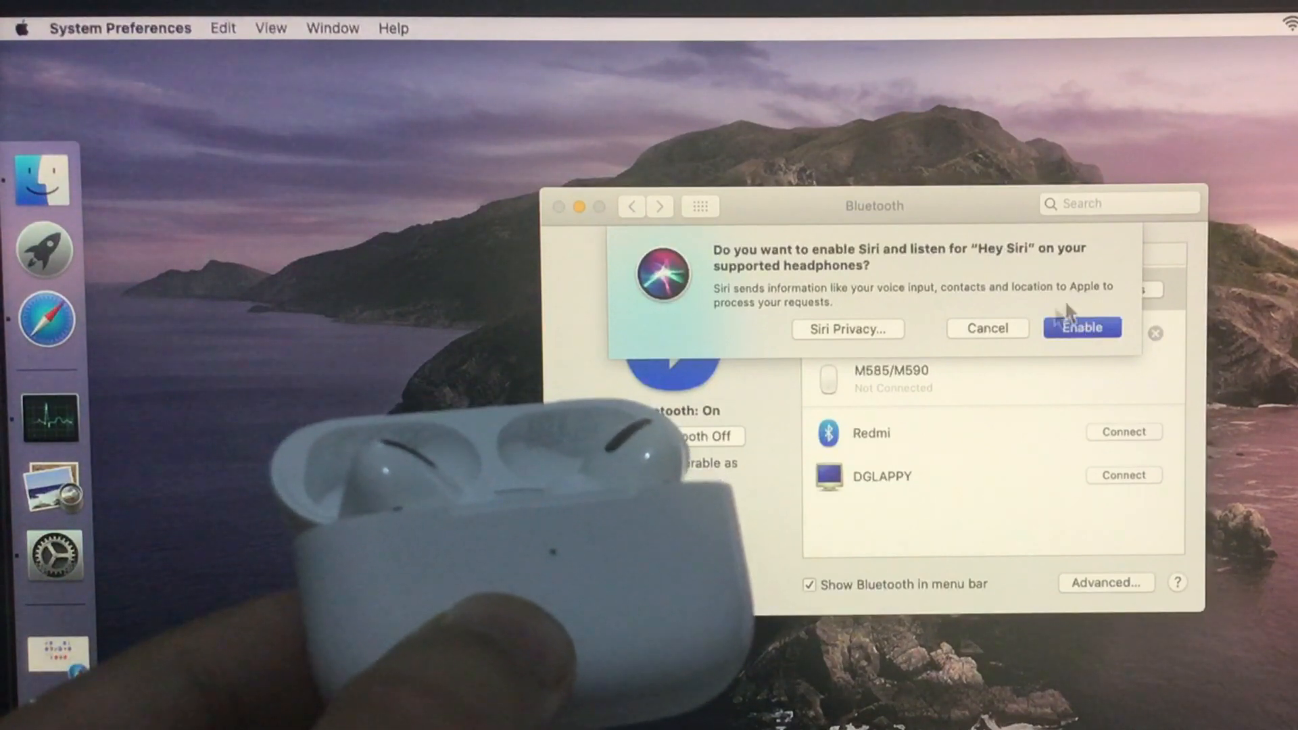
click(1081, 327)
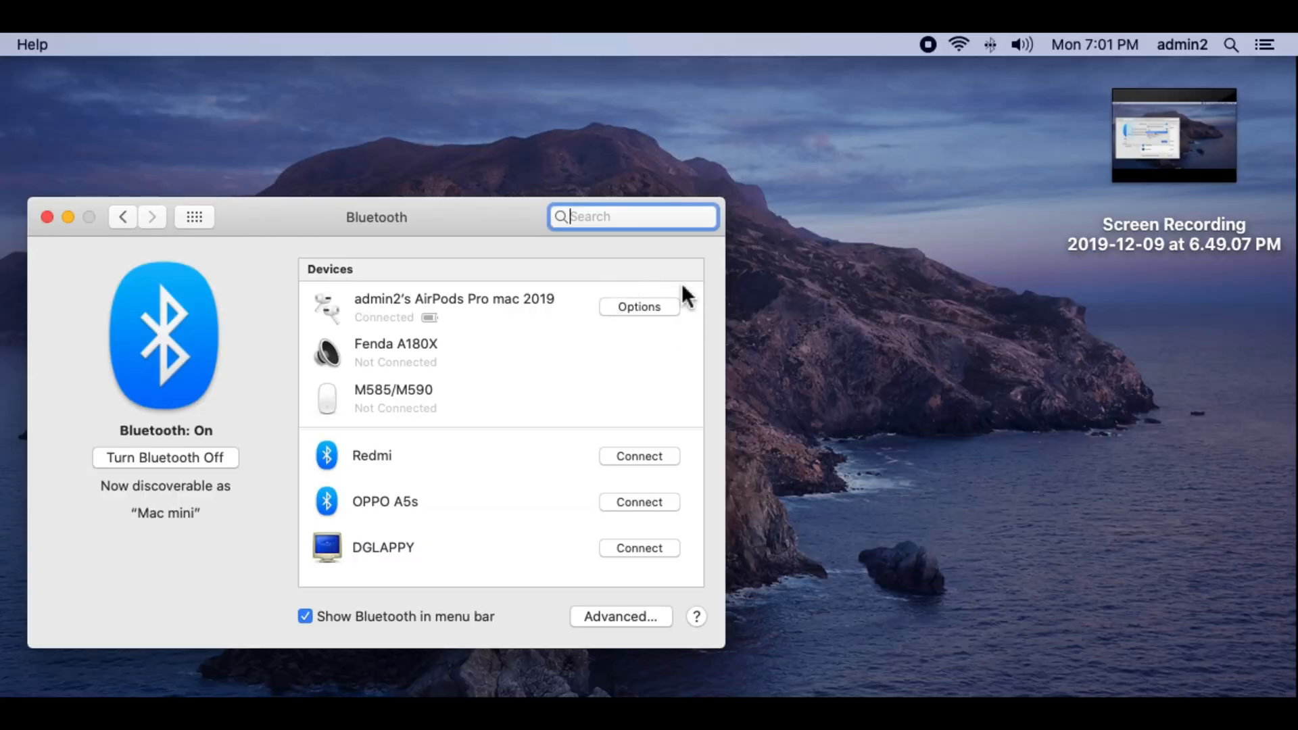
In AirPods options, set left press-and-hold to Siri and add Off to noise control modes
click(638, 307)
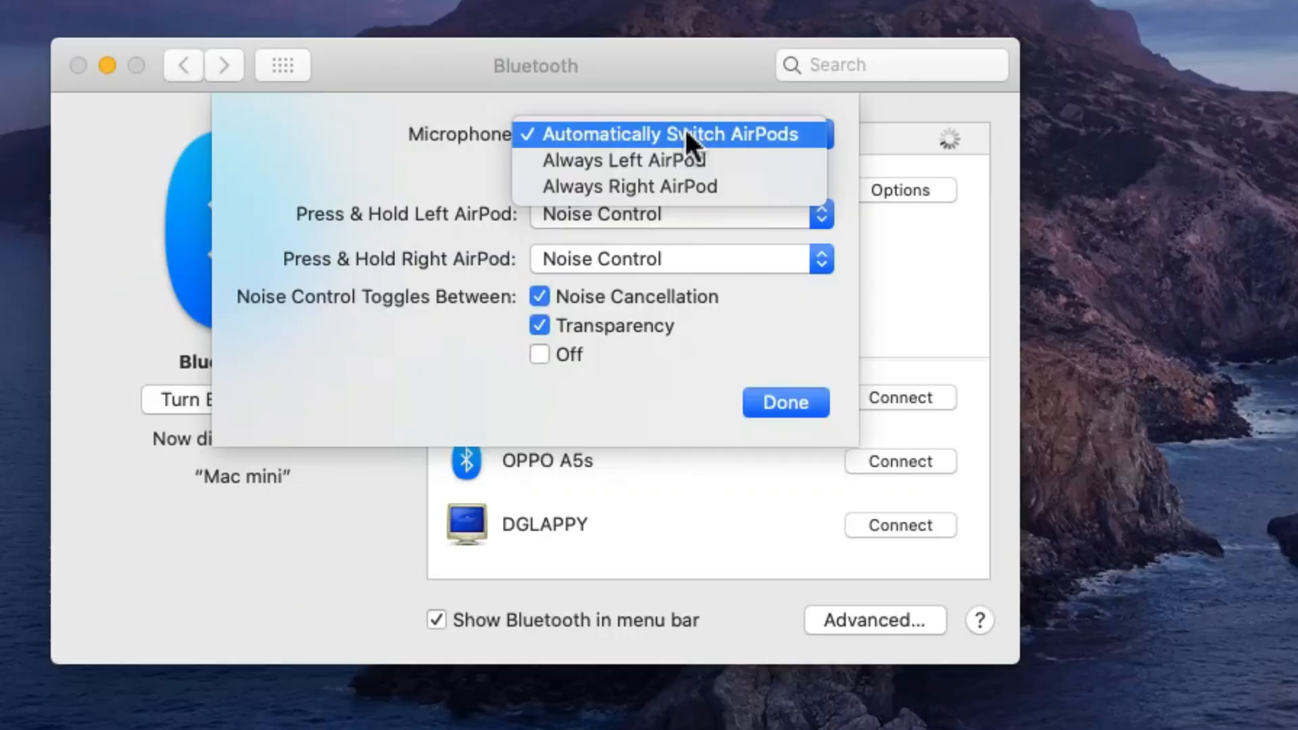
click(622, 161)
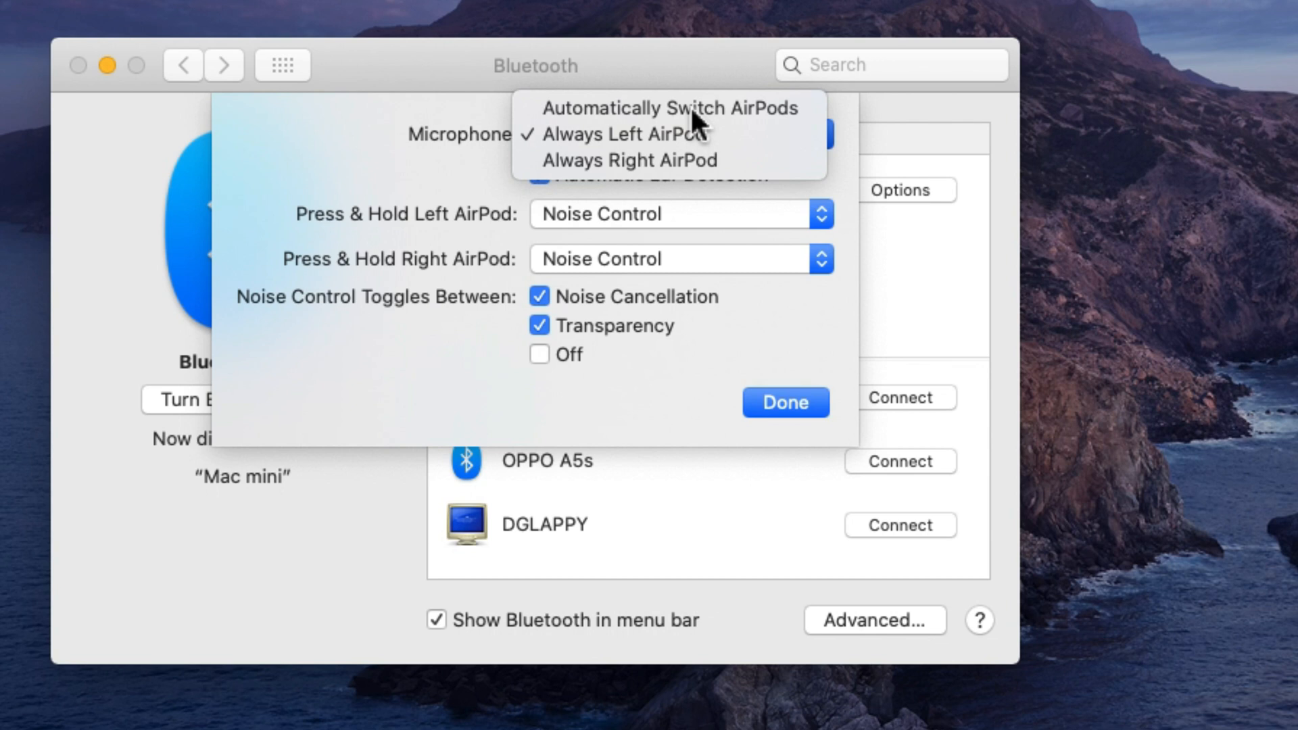
click(669, 107)
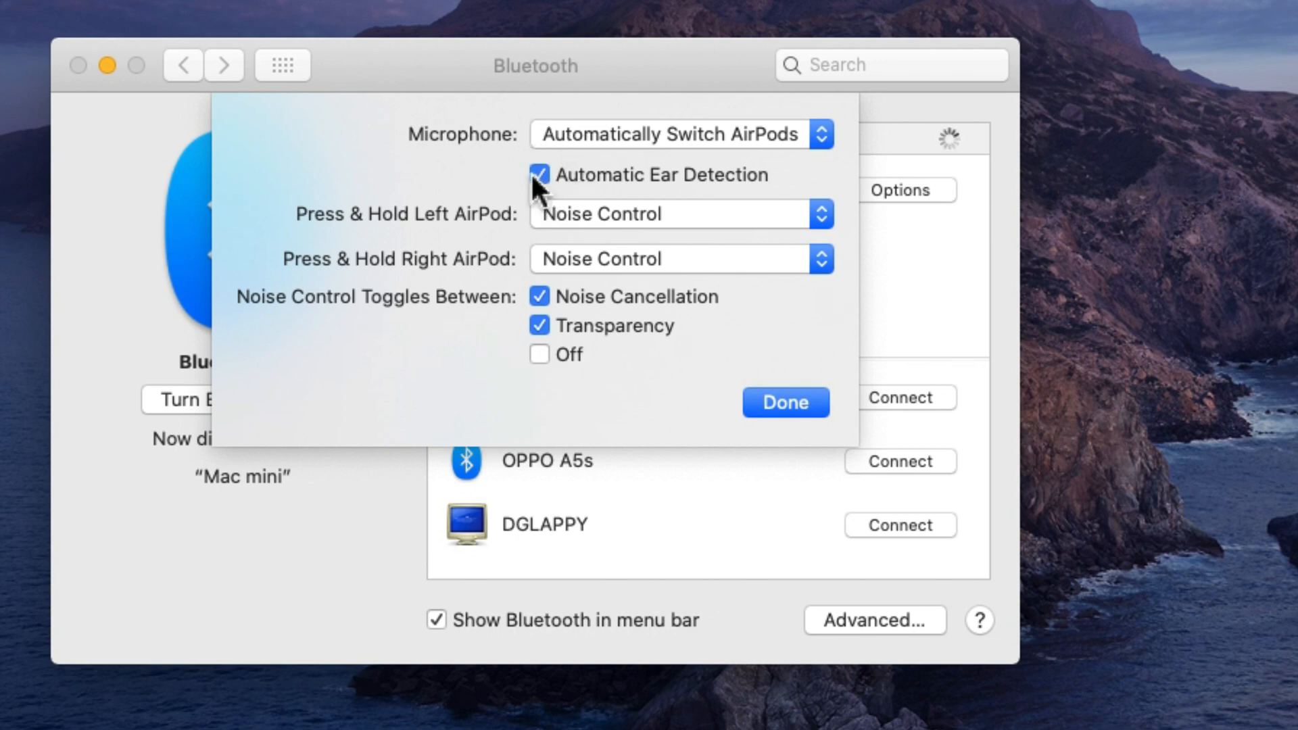
click(679, 213)
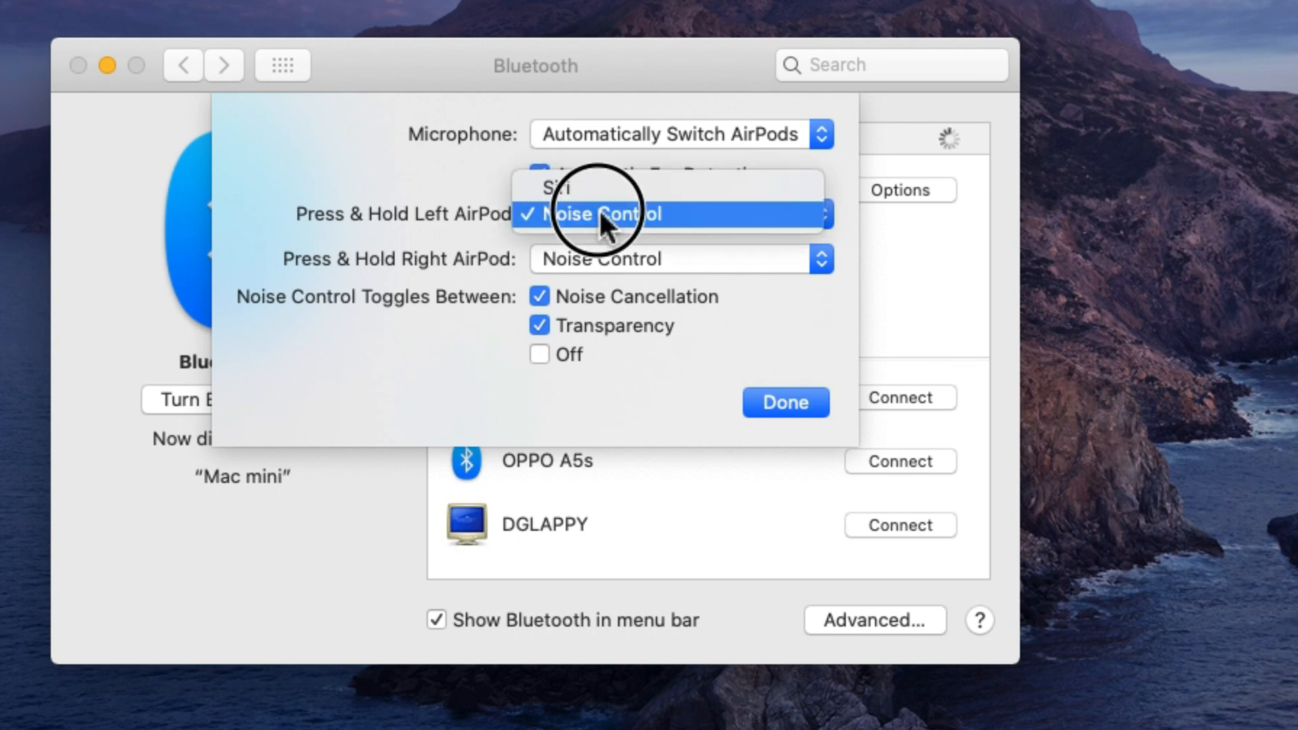
mouse_move(608, 189)
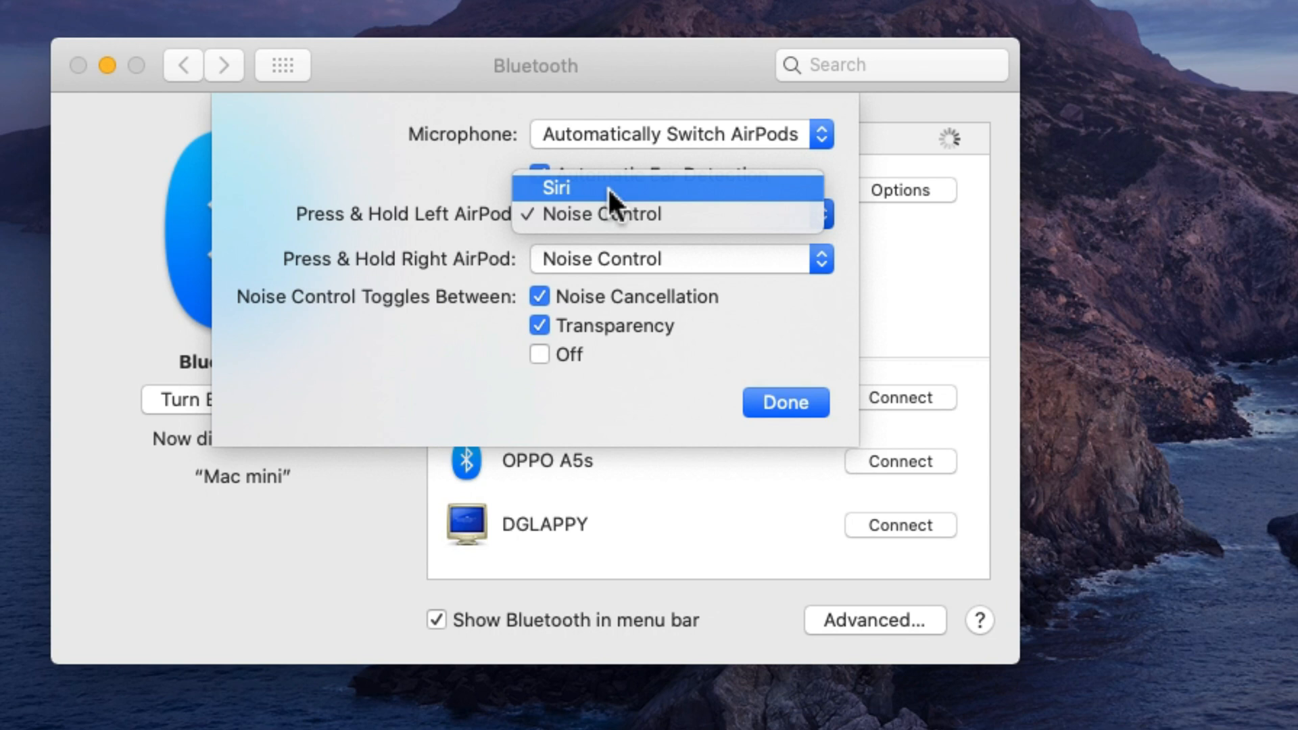
click(556, 188)
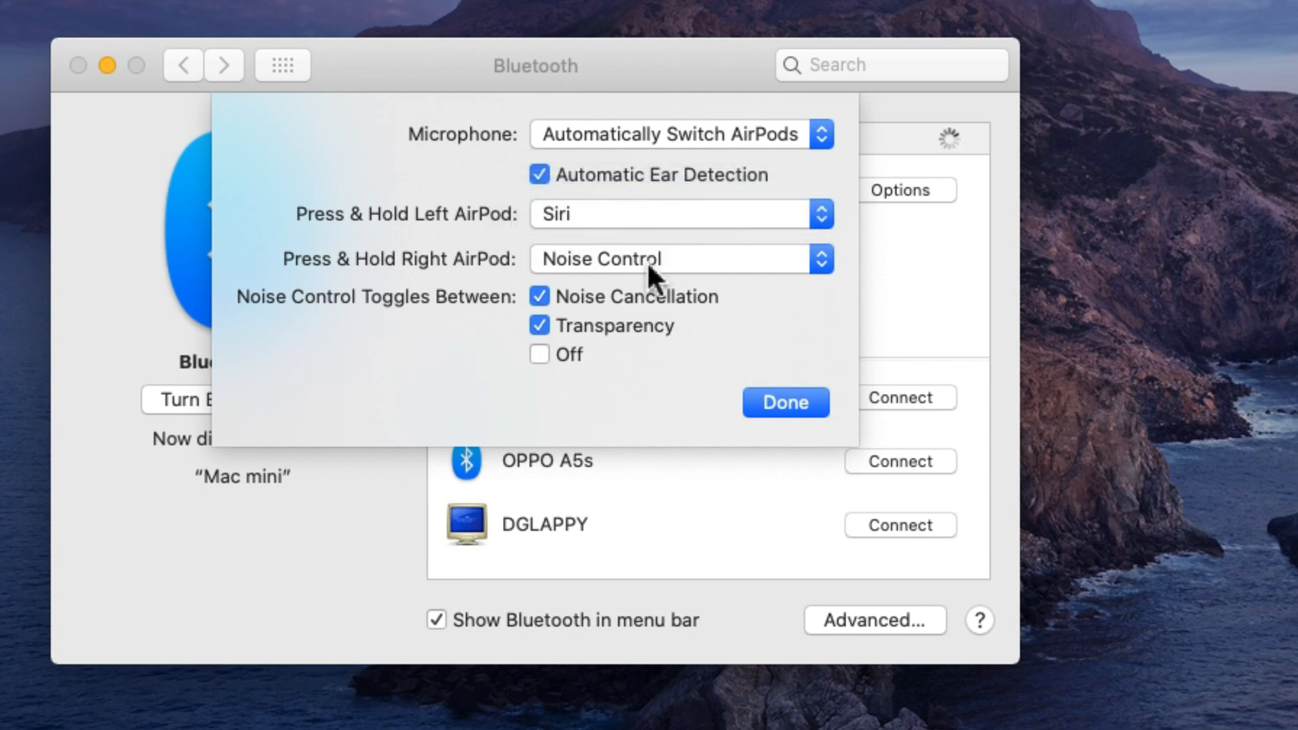
mouse_move(646, 339)
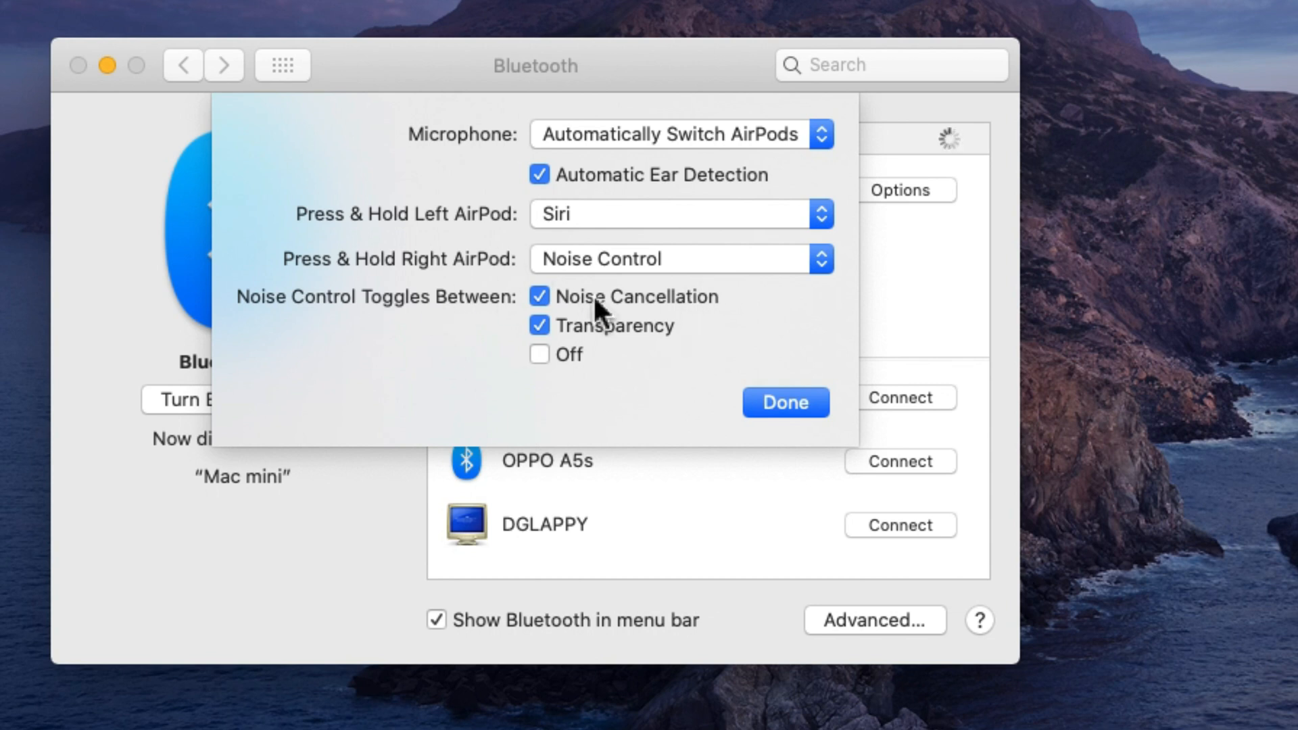
click(539, 354)
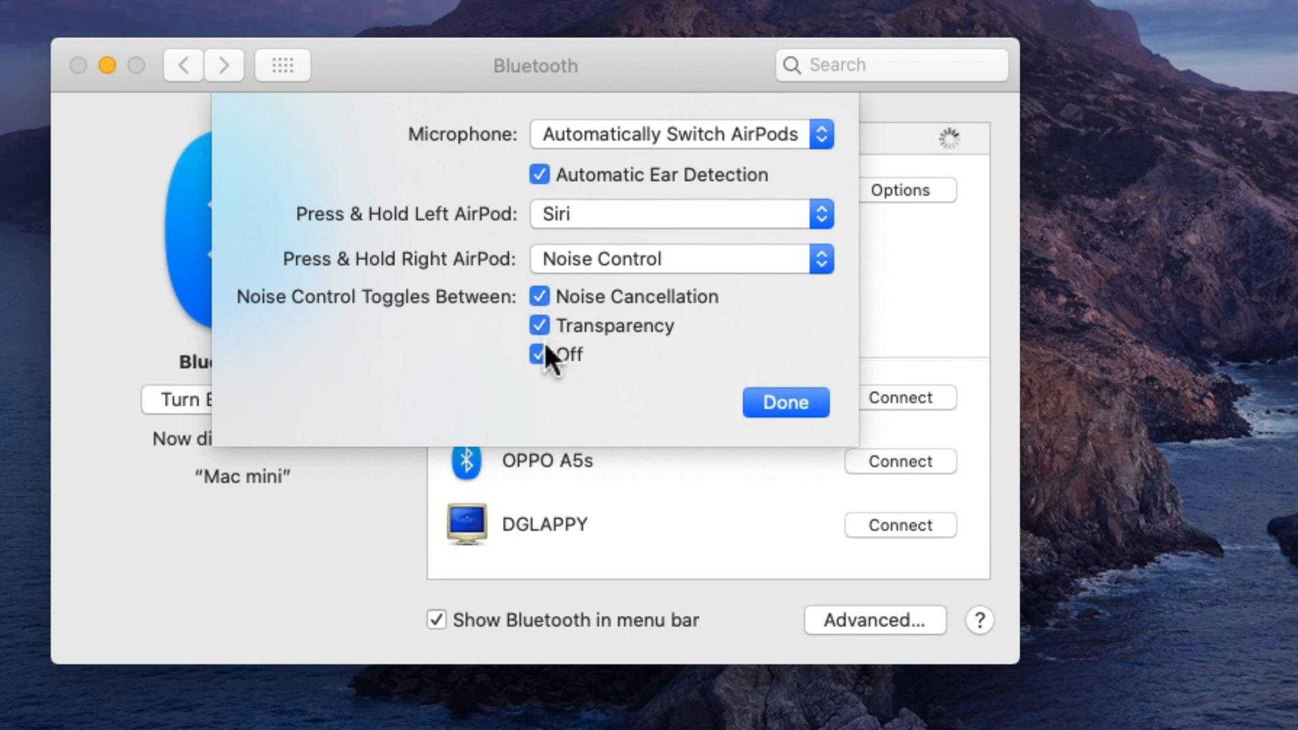
mouse_move(561, 373)
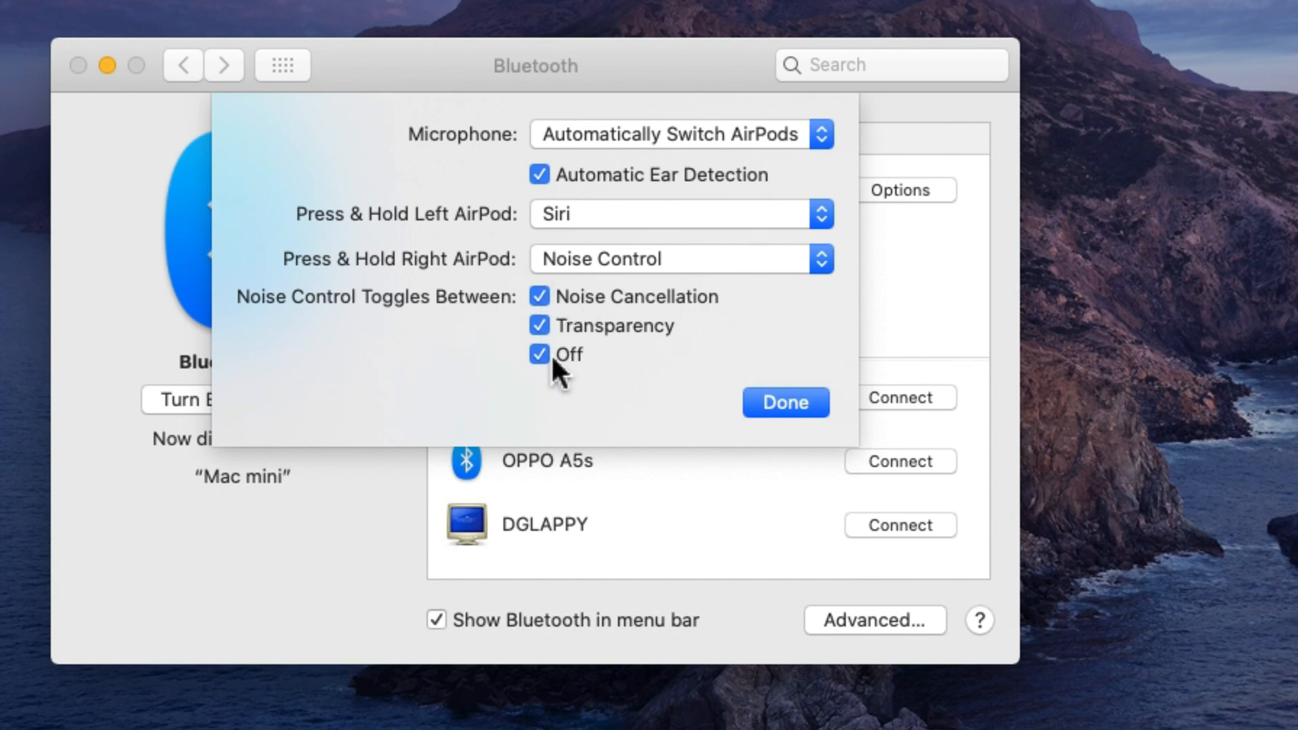
click(784, 403)
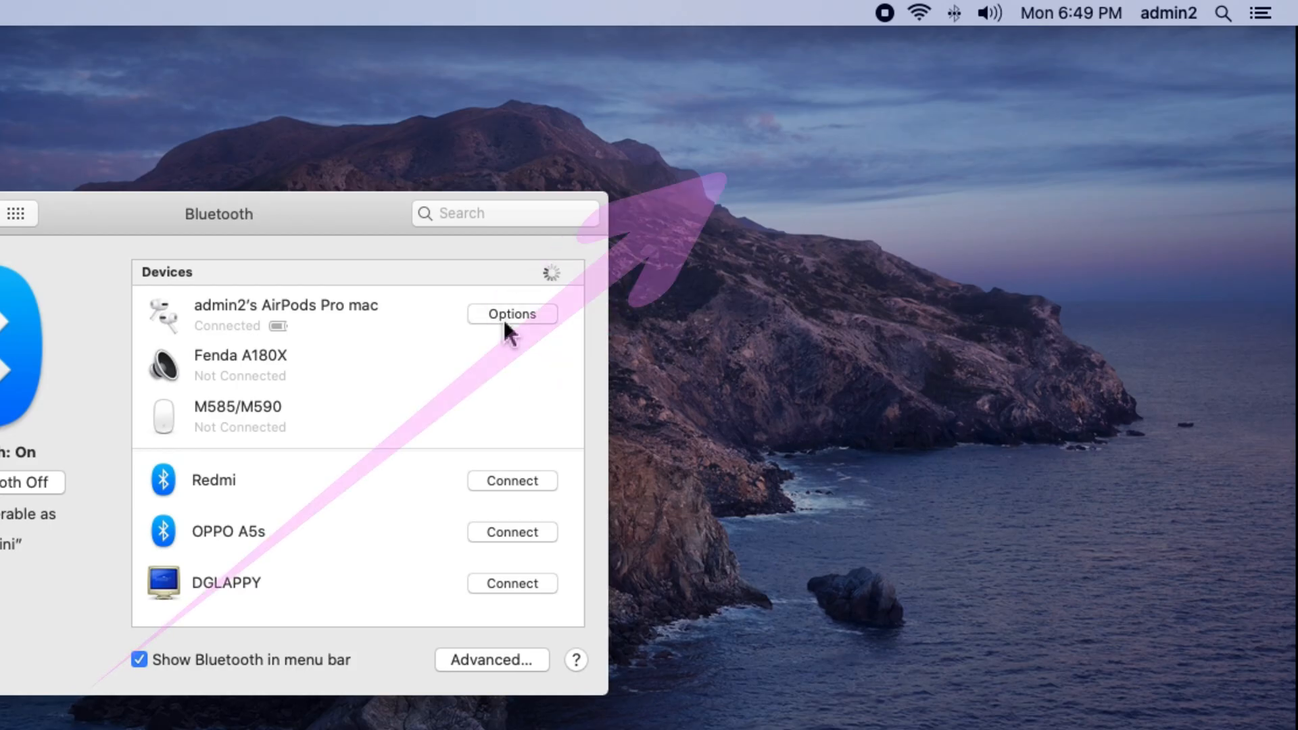
Turn on 'Show Bluetooth in menu bar' and open the menu-bar Bluetooth device list
click(140, 659)
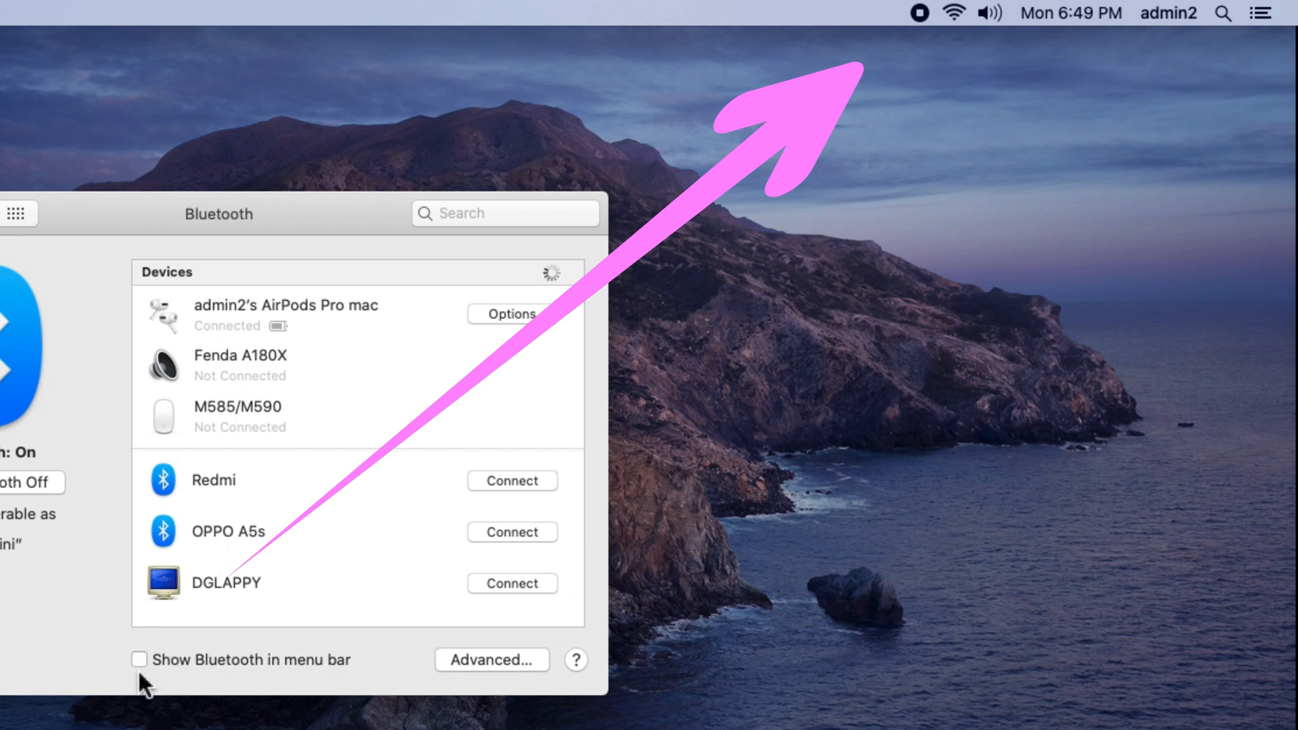
click(139, 660)
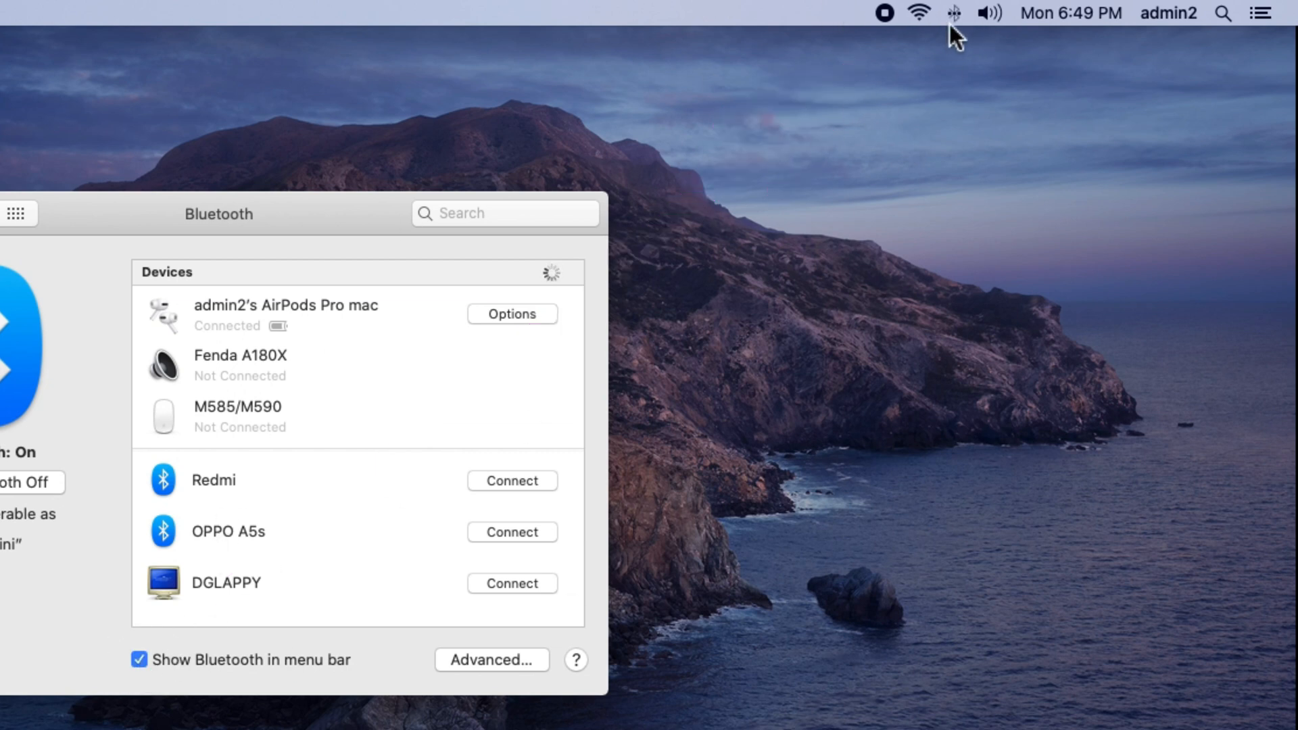
click(952, 14)
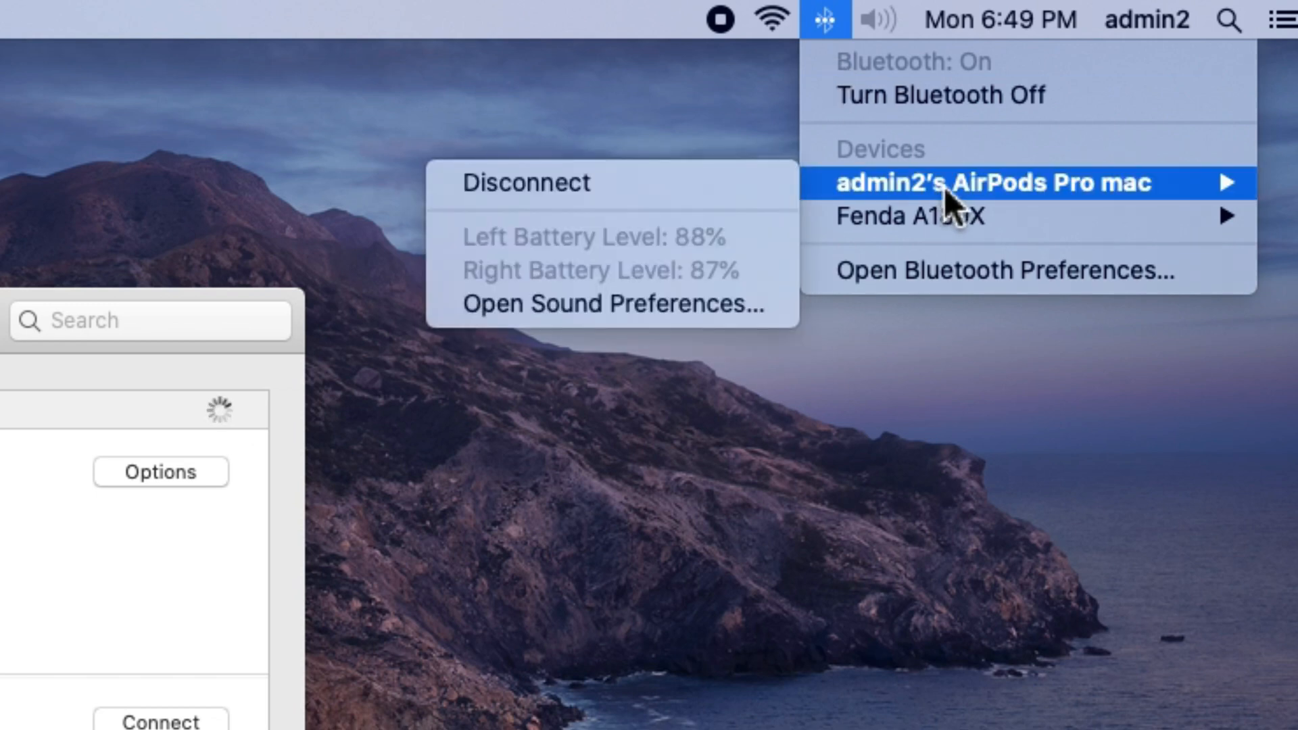
mouse_move(679, 265)
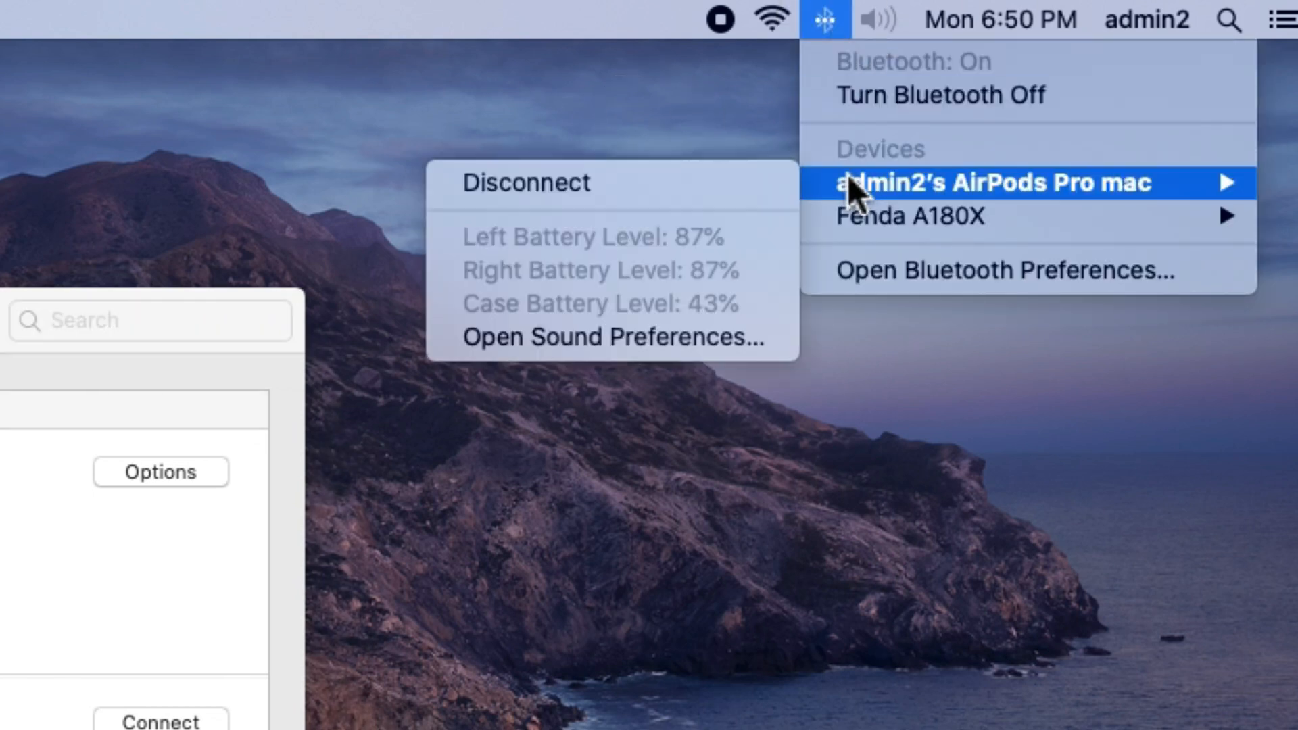
mouse_move(670, 257)
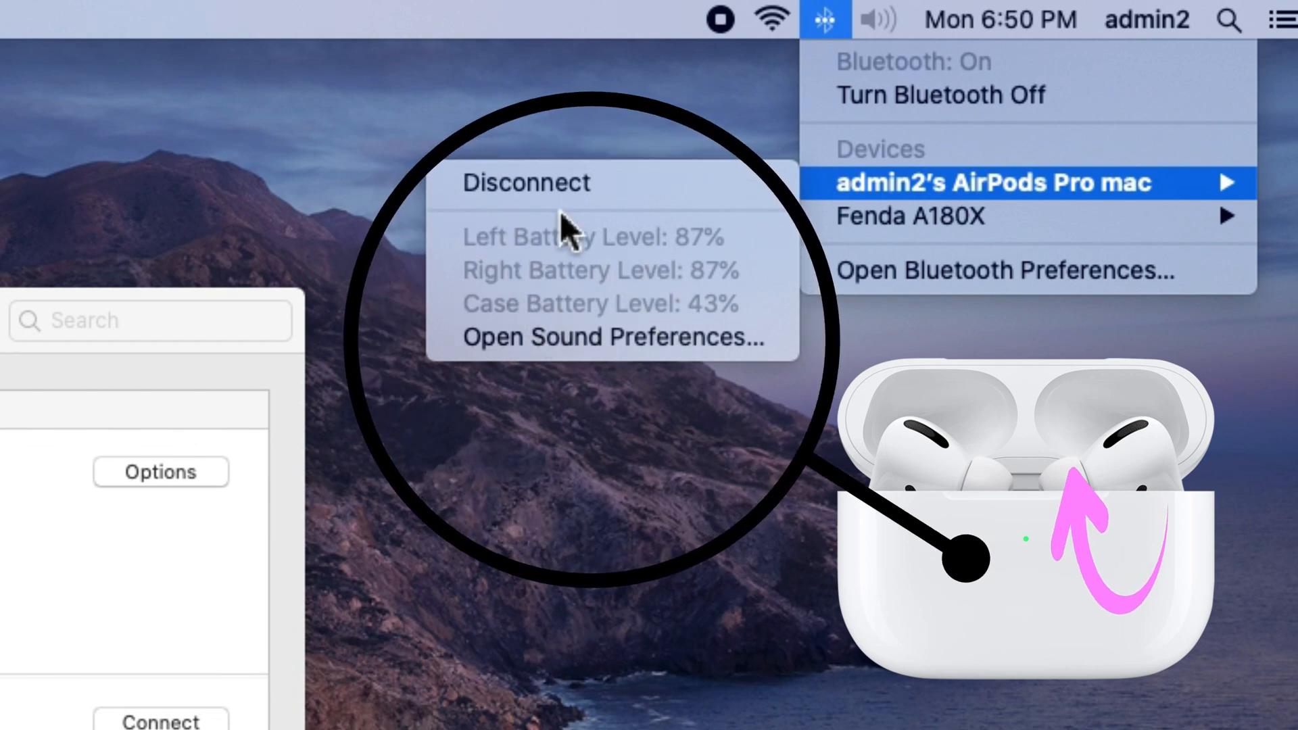
mouse_move(640, 300)
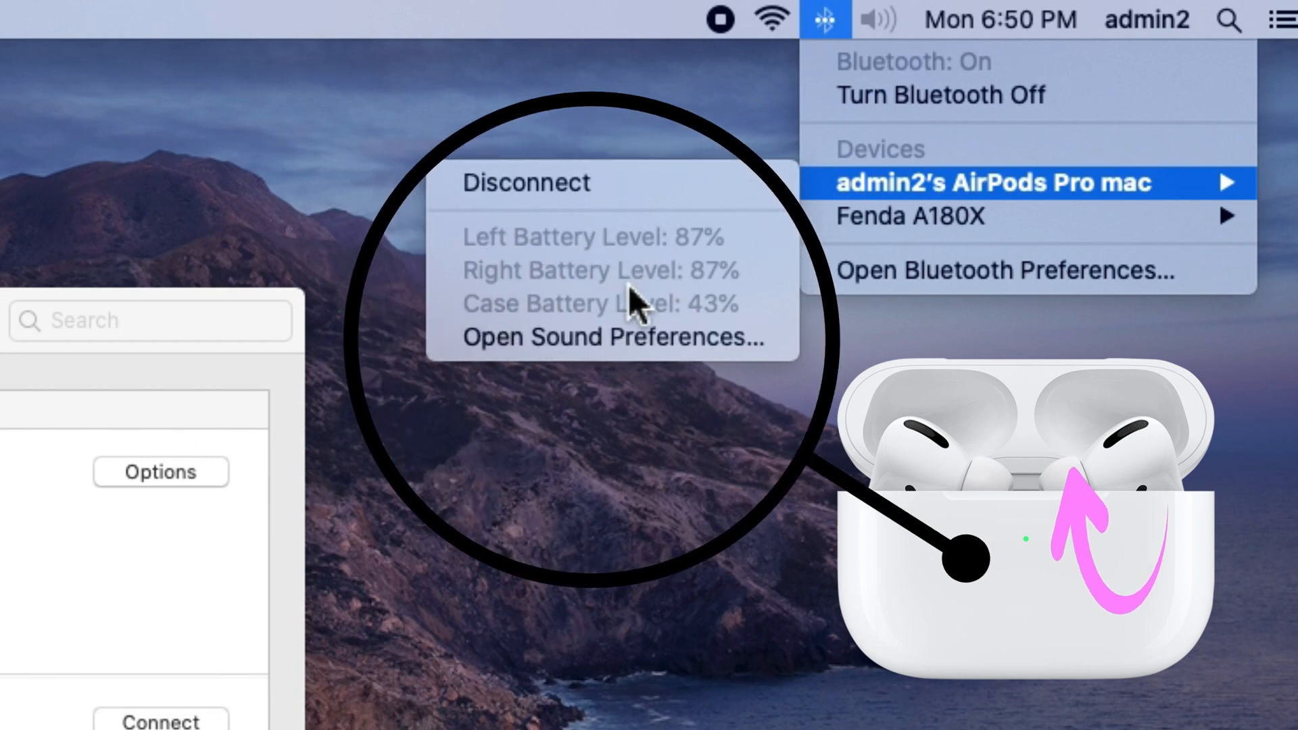
mouse_move(601, 186)
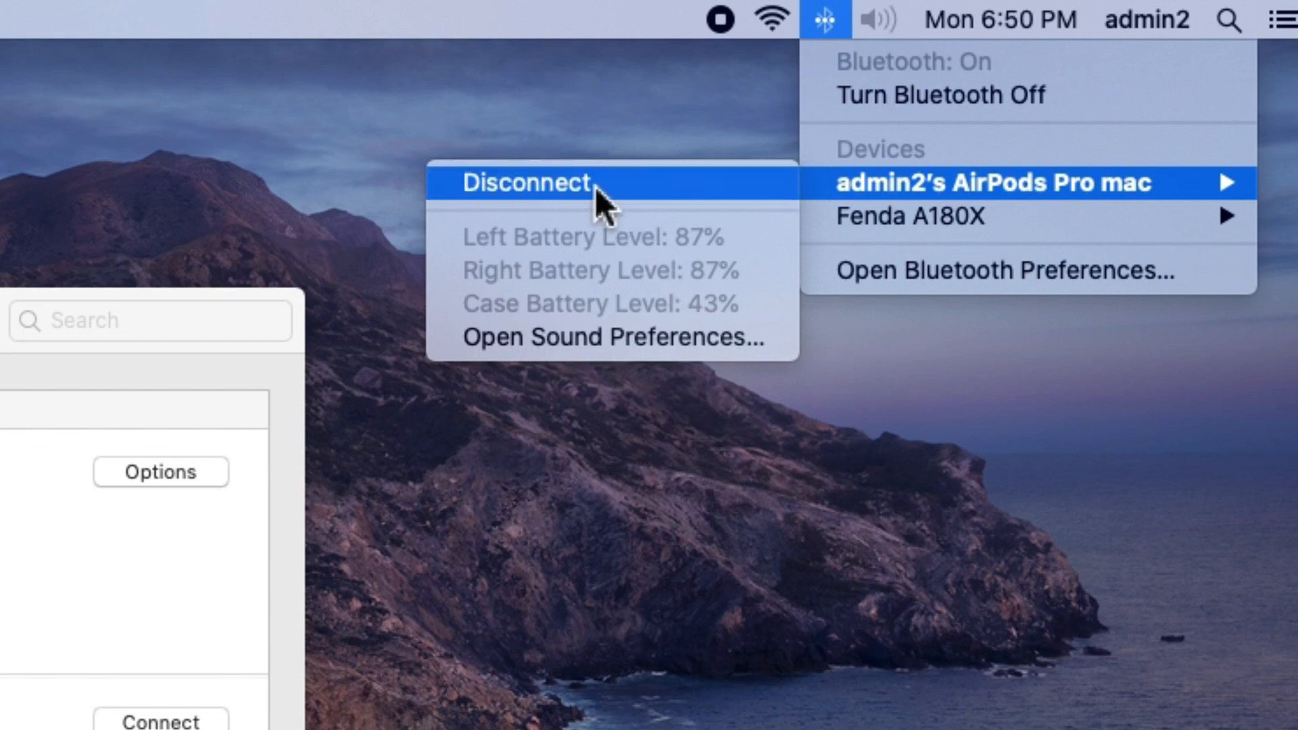
click(525, 182)
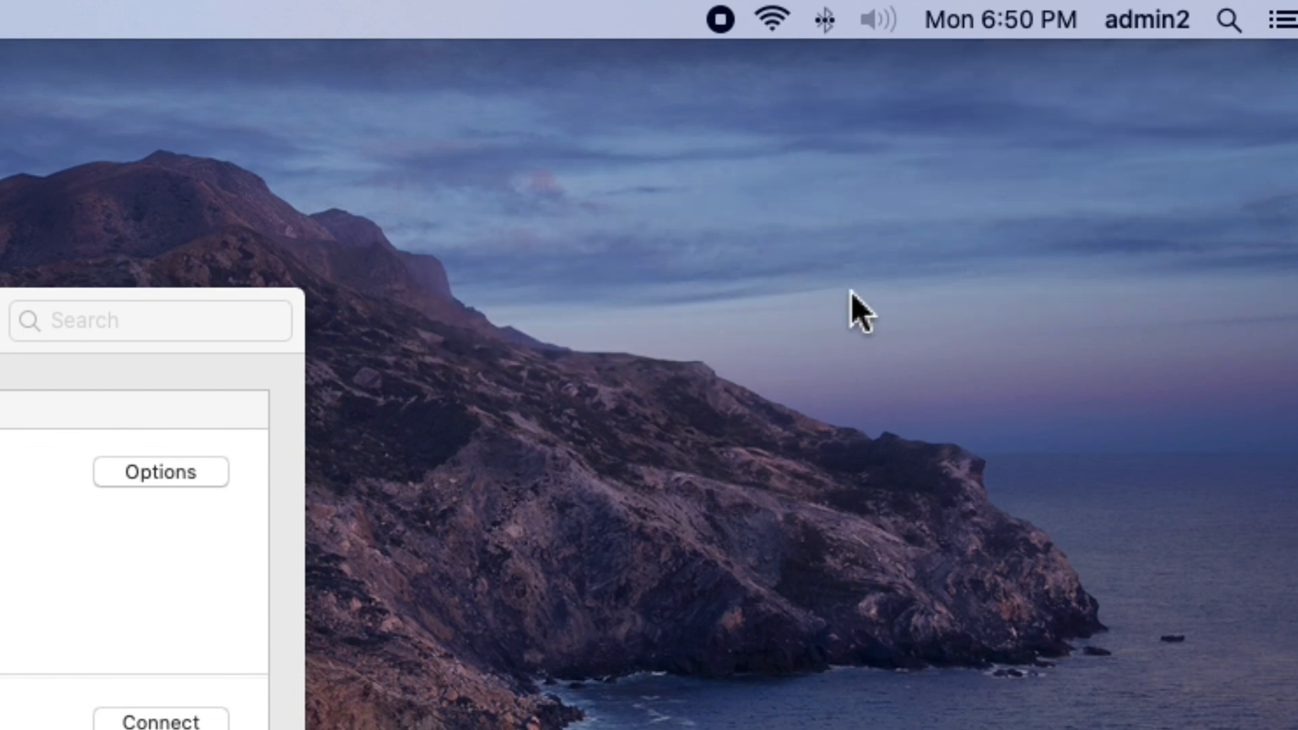
click(822, 18)
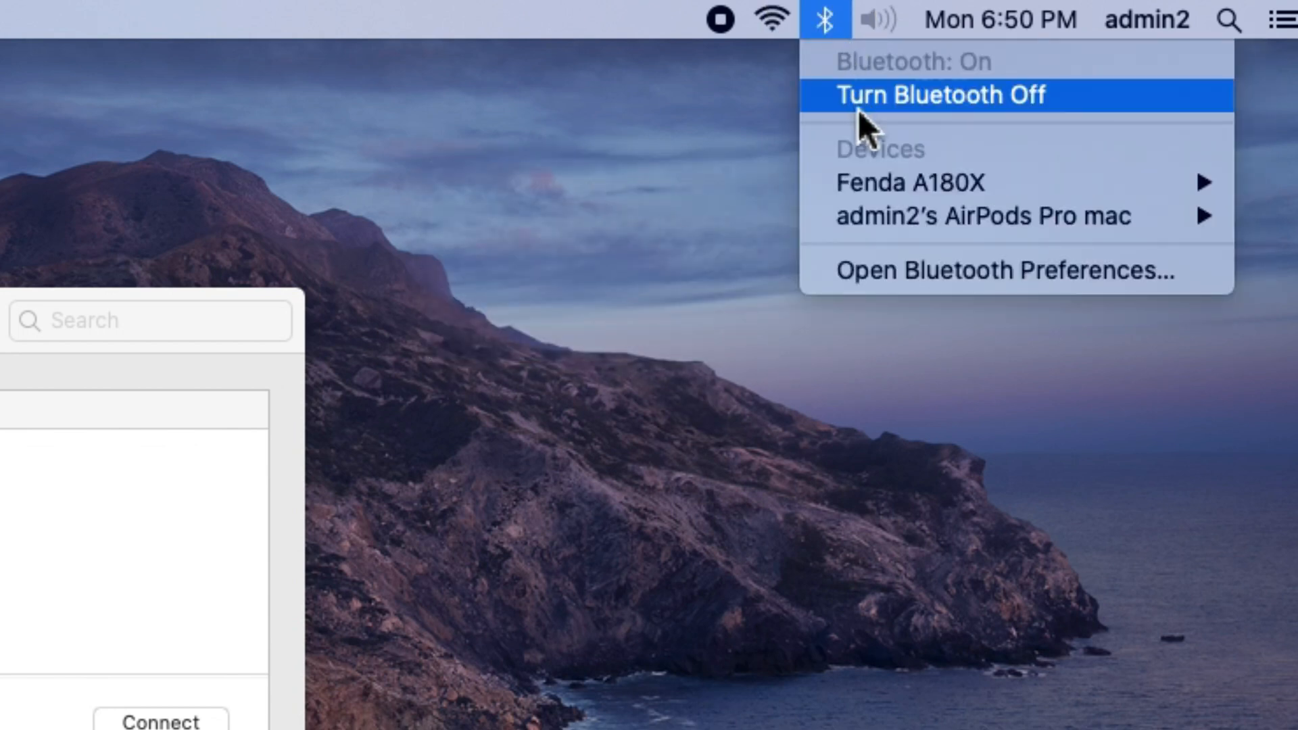
mouse_move(985, 216)
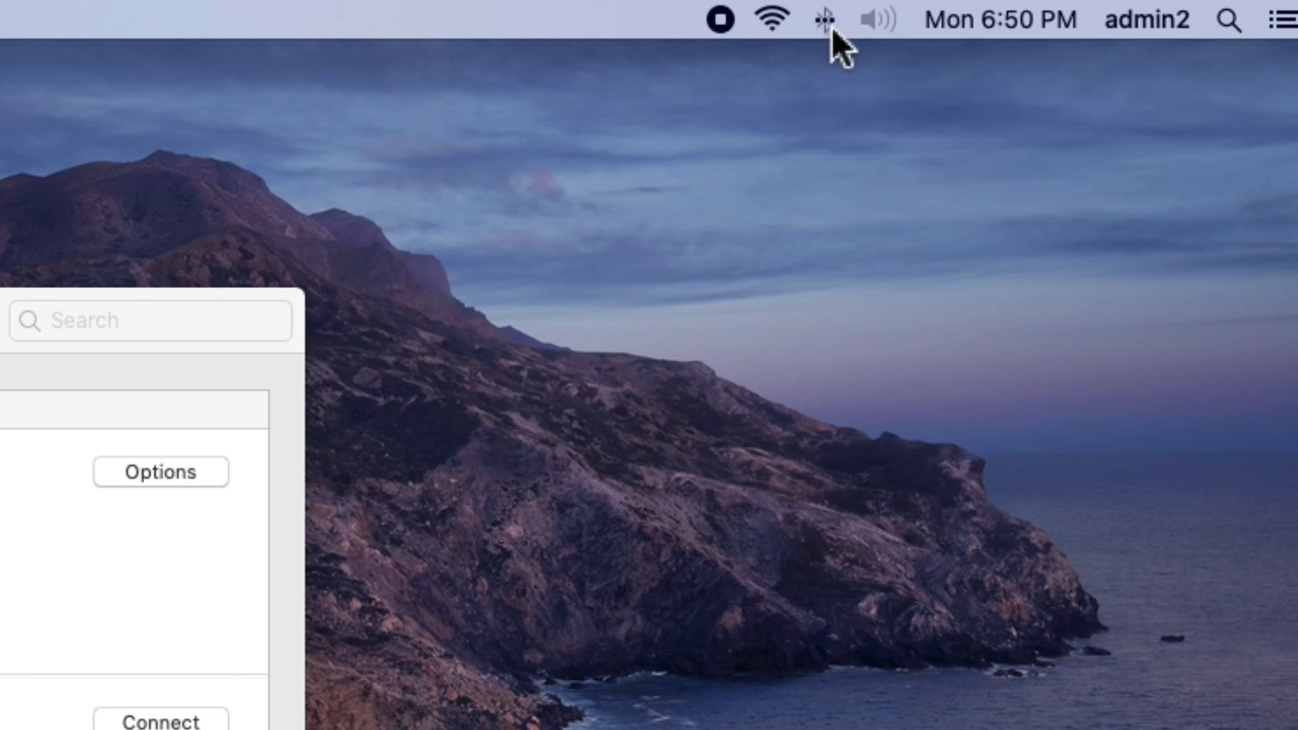
click(823, 18)
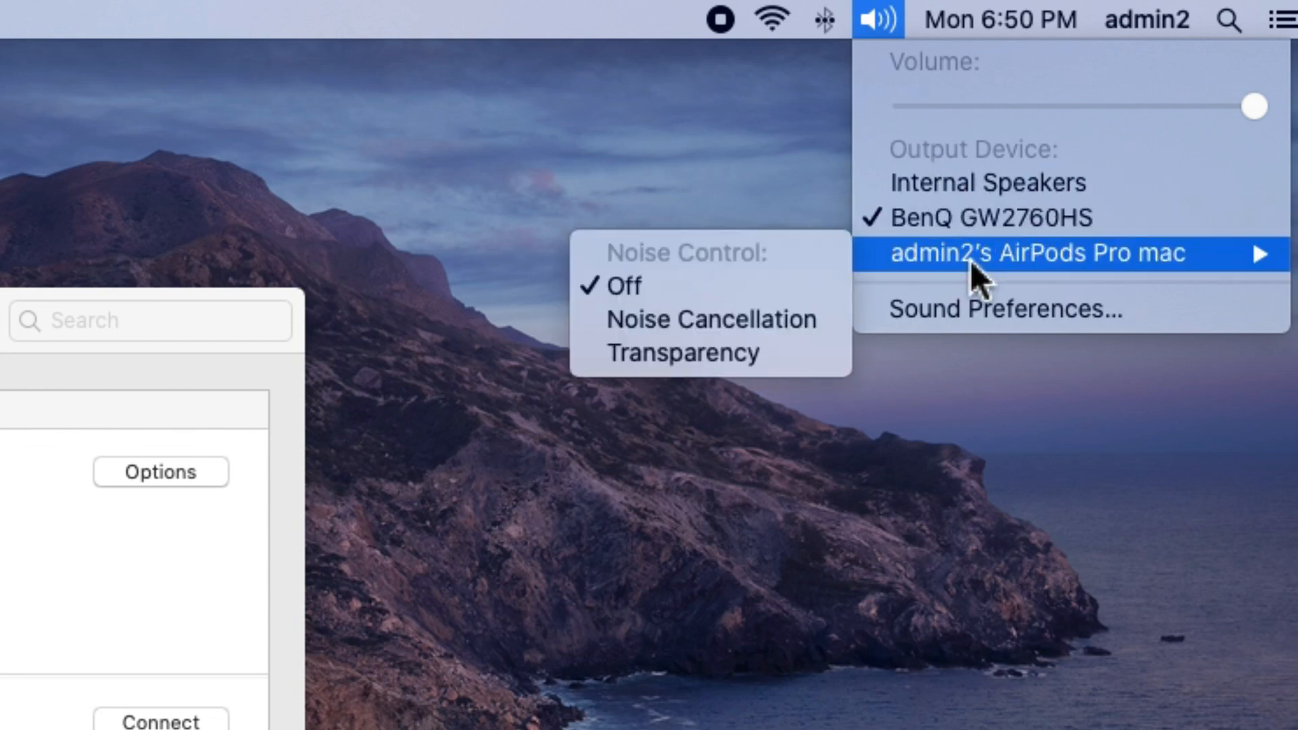
mouse_move(886, 281)
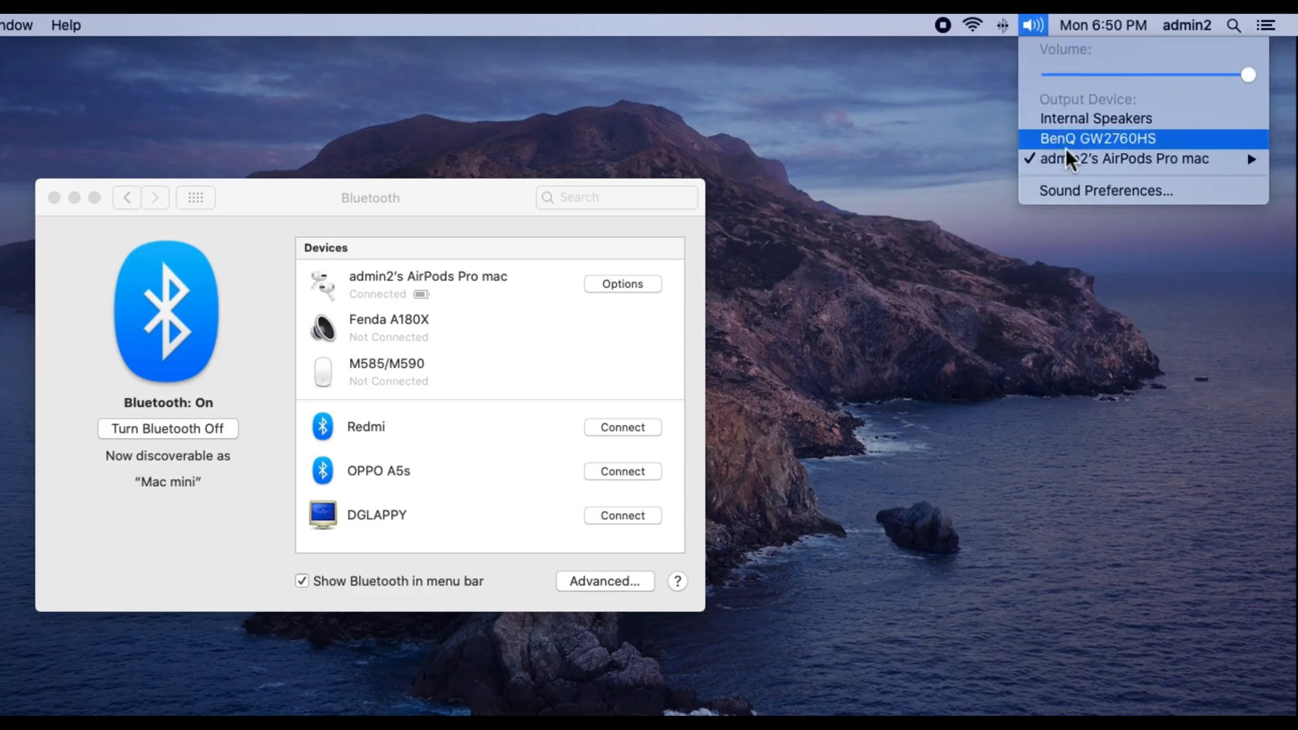
Rename the AirPods to "admin2's AirPods Pro mac 2019"
right_click(428, 284)
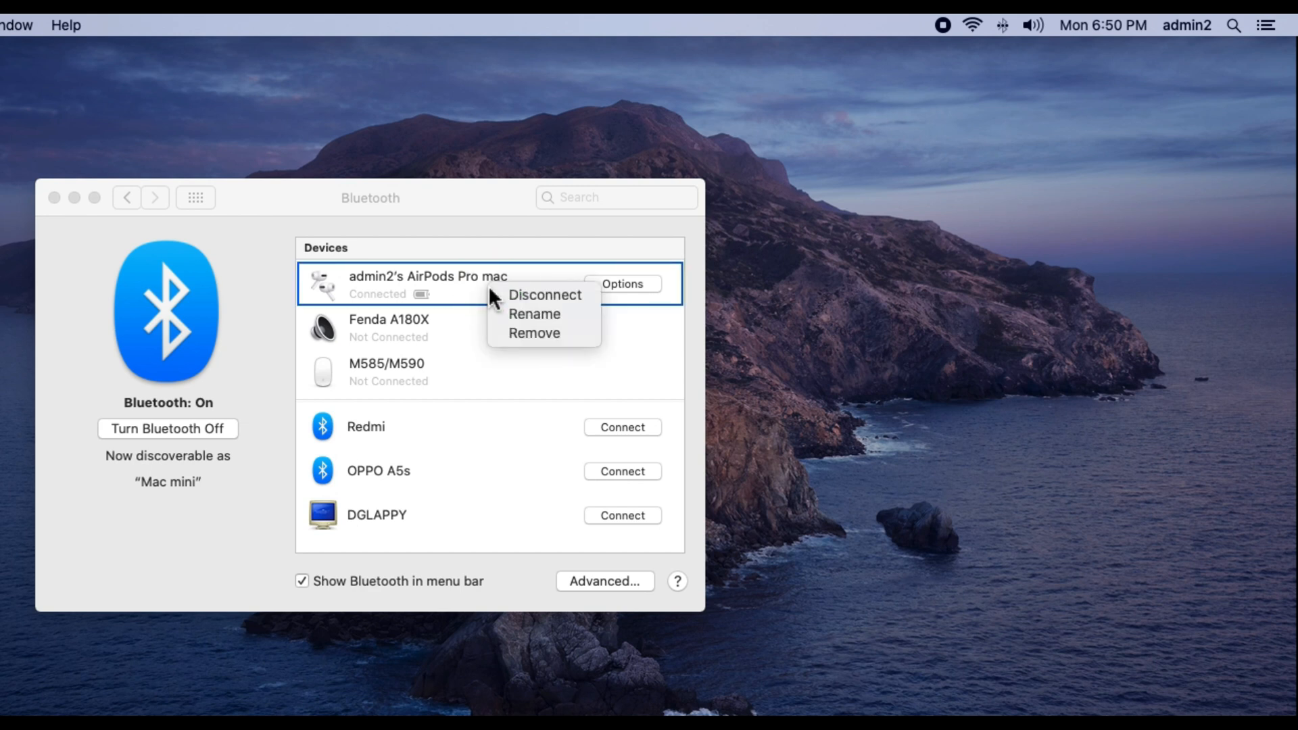
click(534, 314)
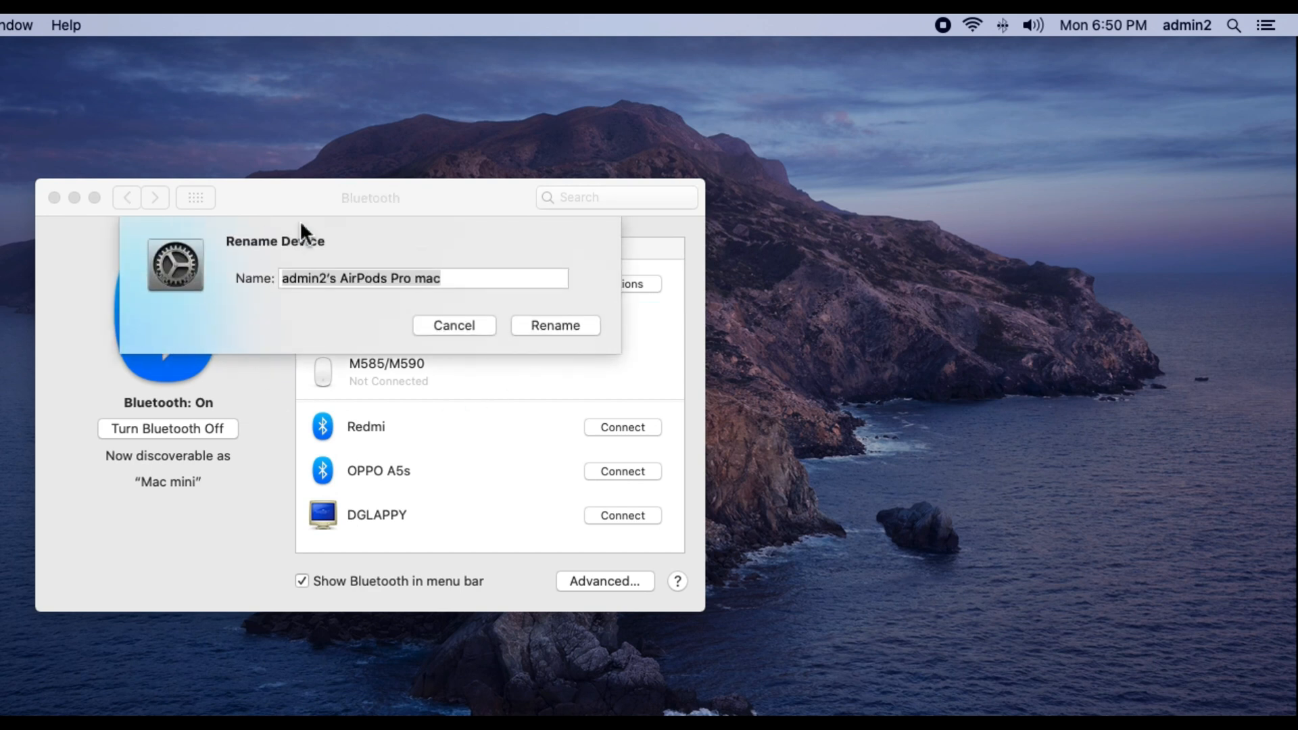
click(422, 278)
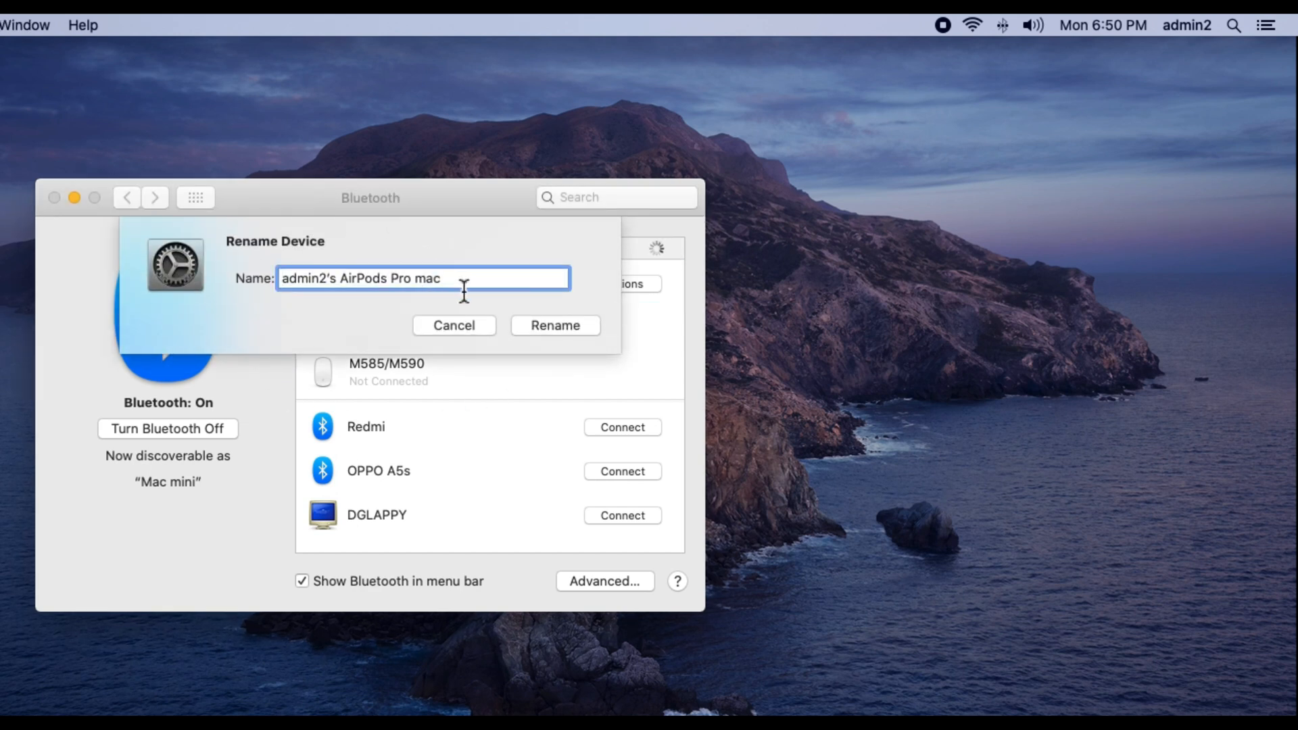
text(2)
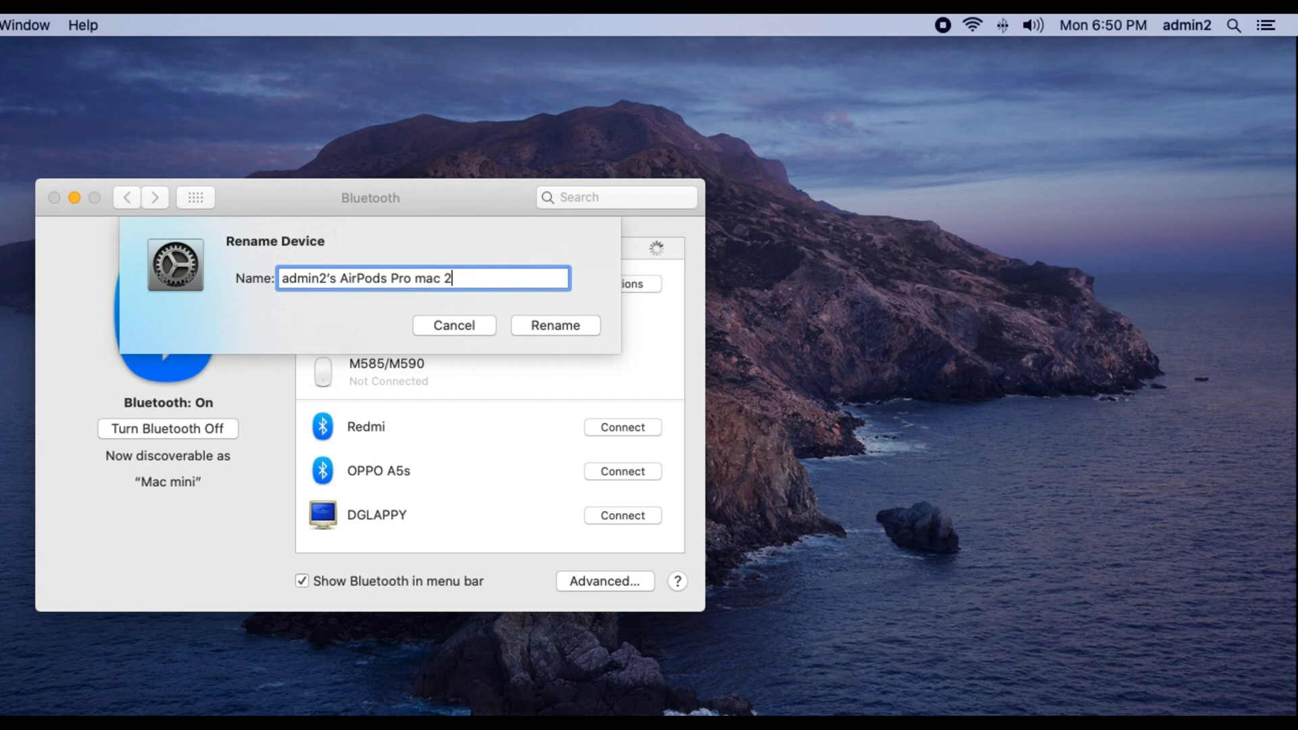
text(019)
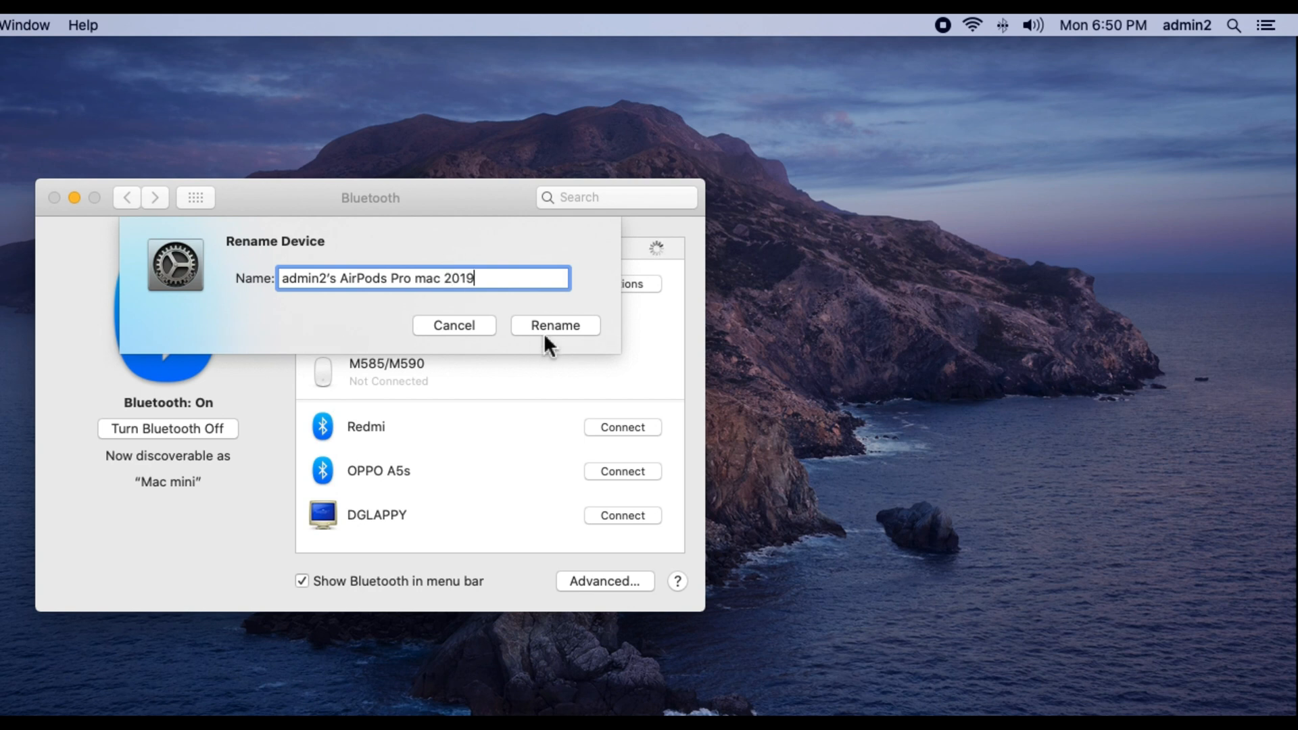
click(554, 325)
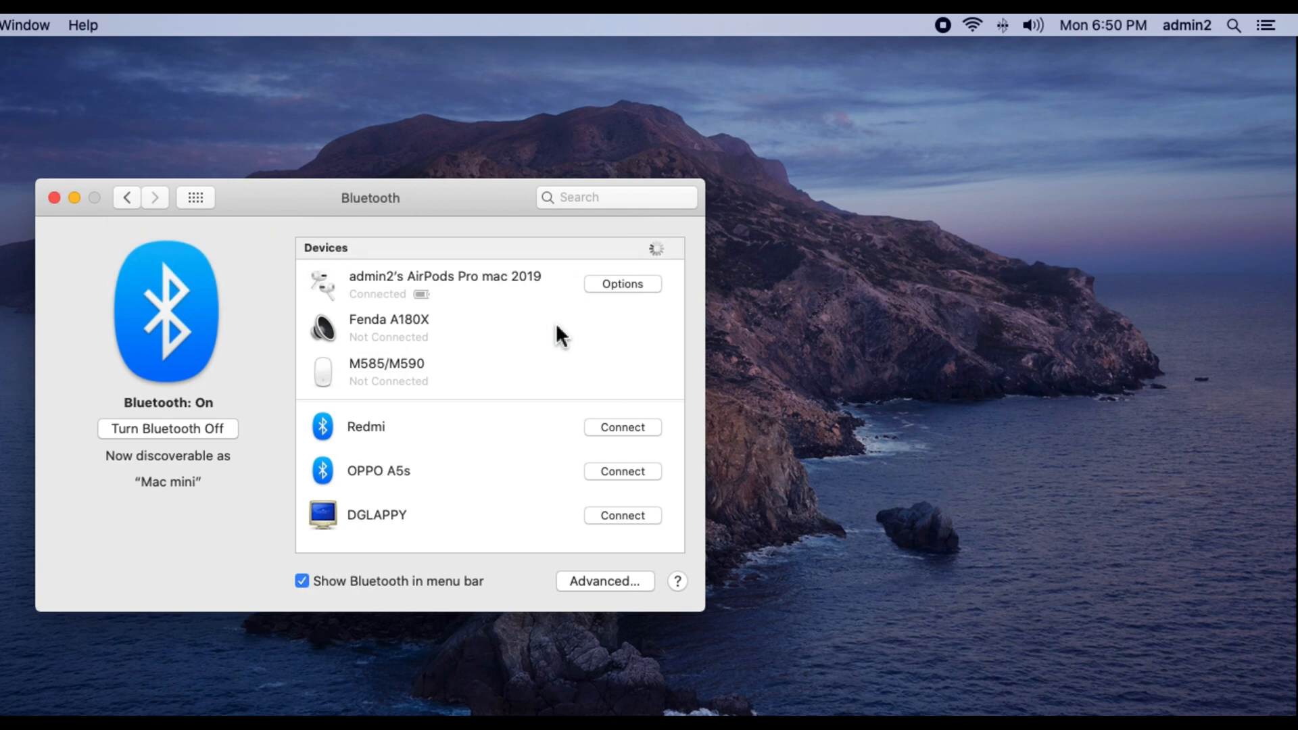
mouse_move(522, 275)
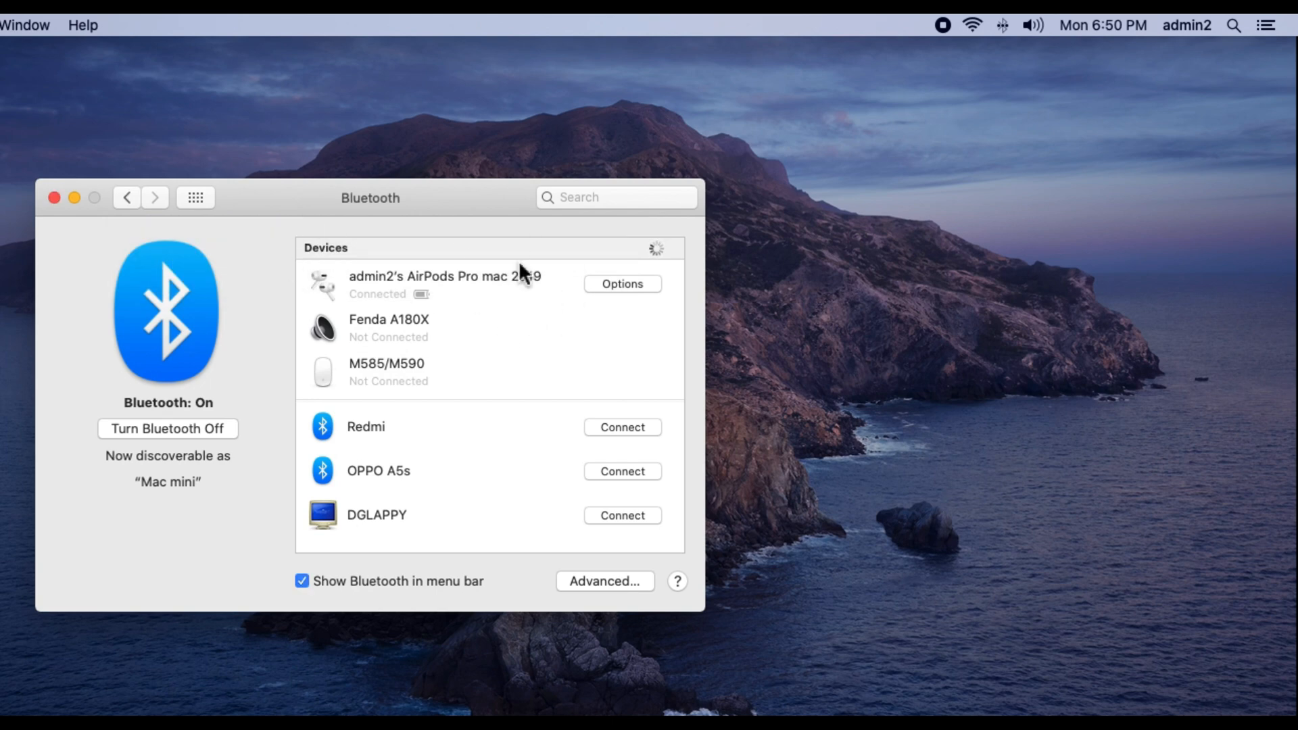